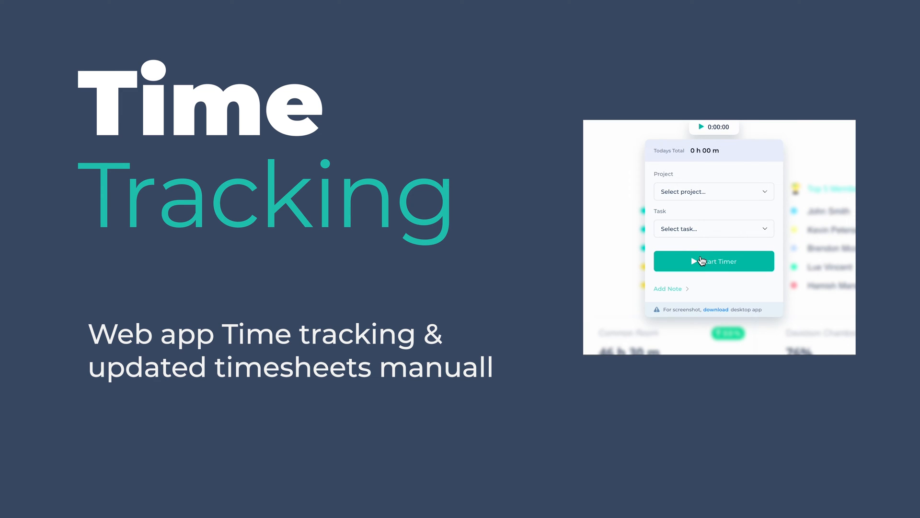
# - Open Falcom Heavy's Project Details page via its Actions menu's View Details option
pyautogui.click(713, 260)
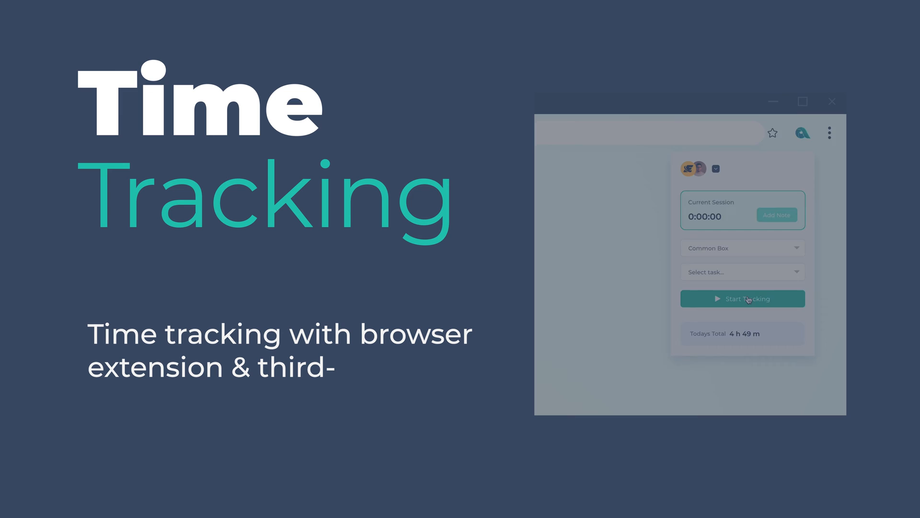
pyautogui.click(742, 298)
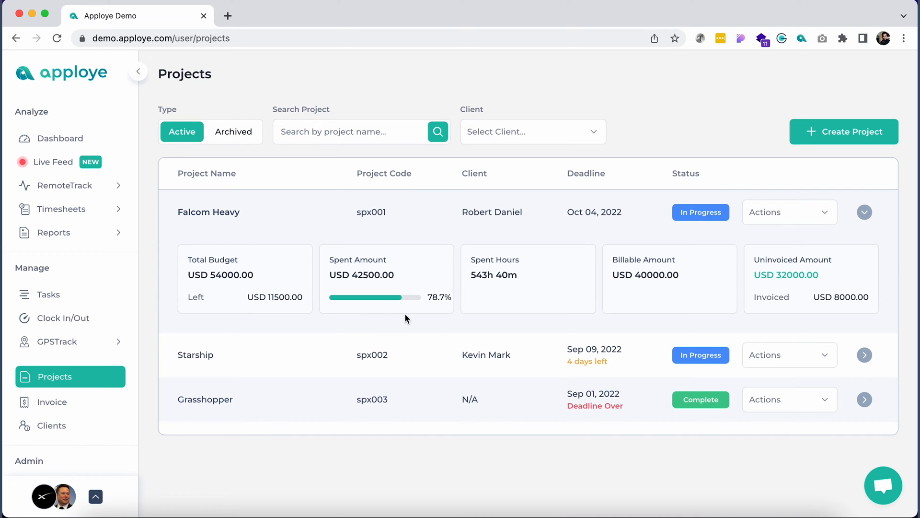
pyautogui.moveTo(770, 271)
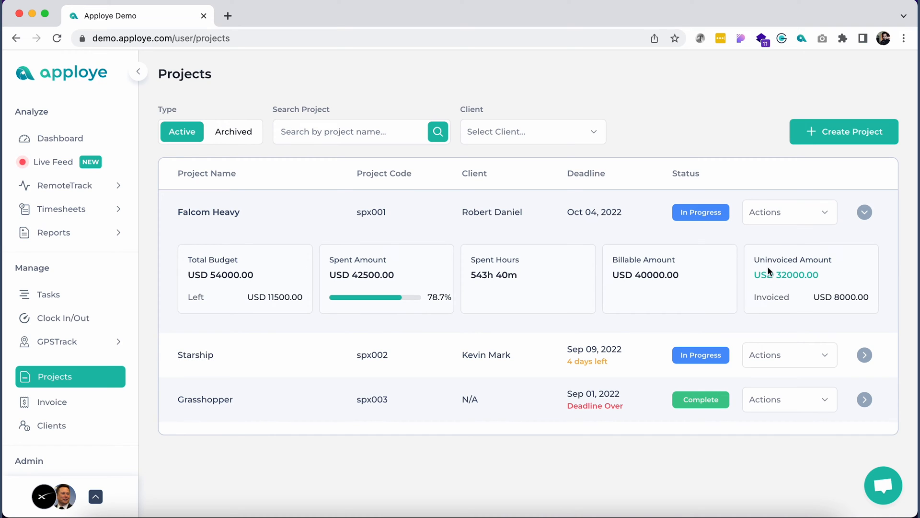
pyautogui.click(788, 212)
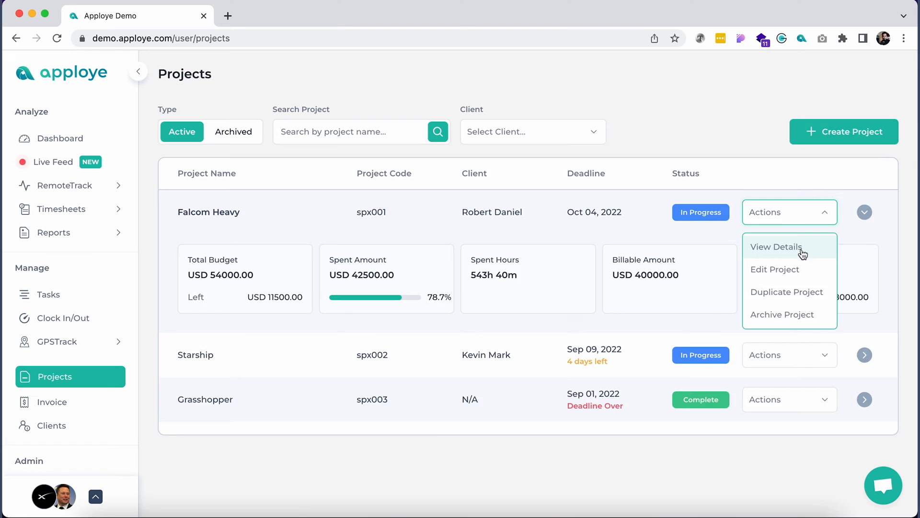
pyautogui.click(776, 246)
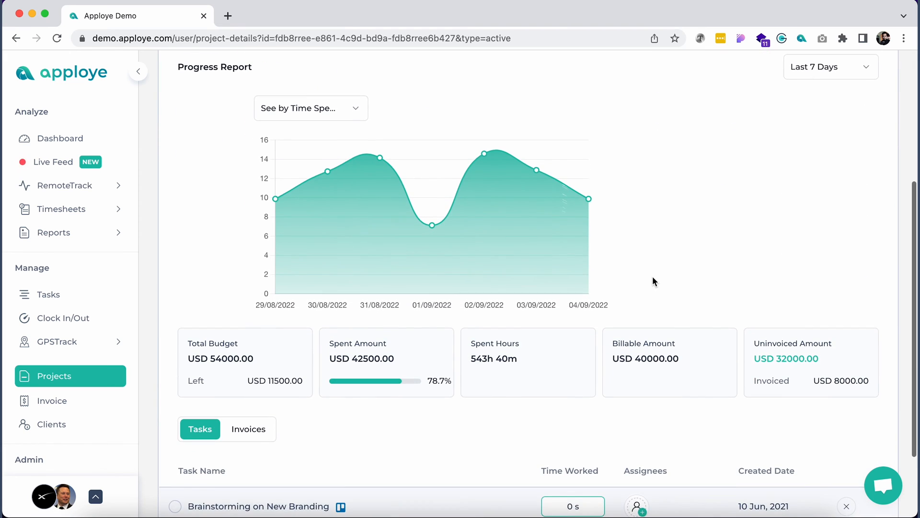
pyautogui.scroll(3)
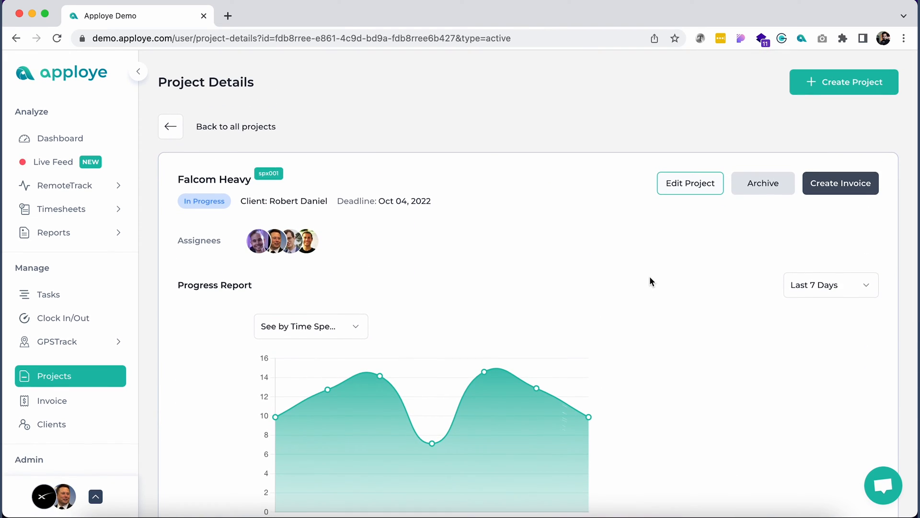
pyautogui.moveTo(833, 103)
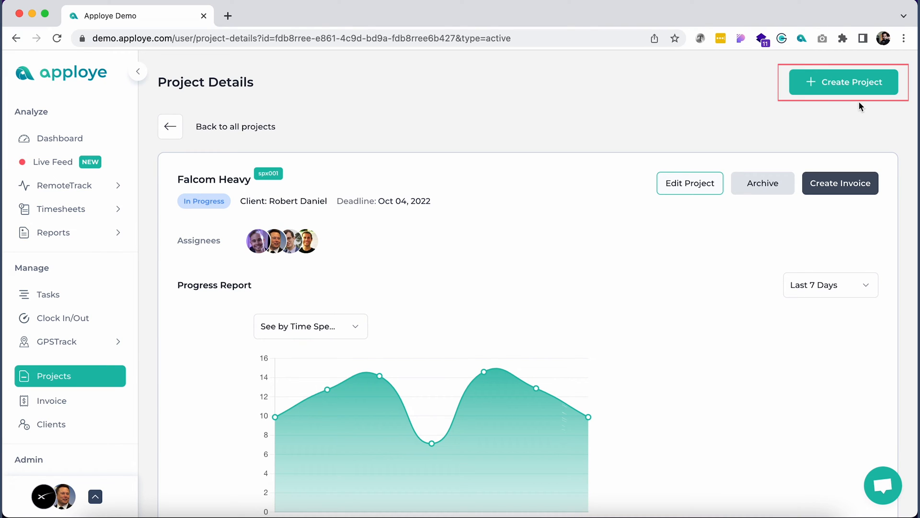
# - Create a new project named Falcom Heavy and save its general details
pyautogui.click(843, 83)
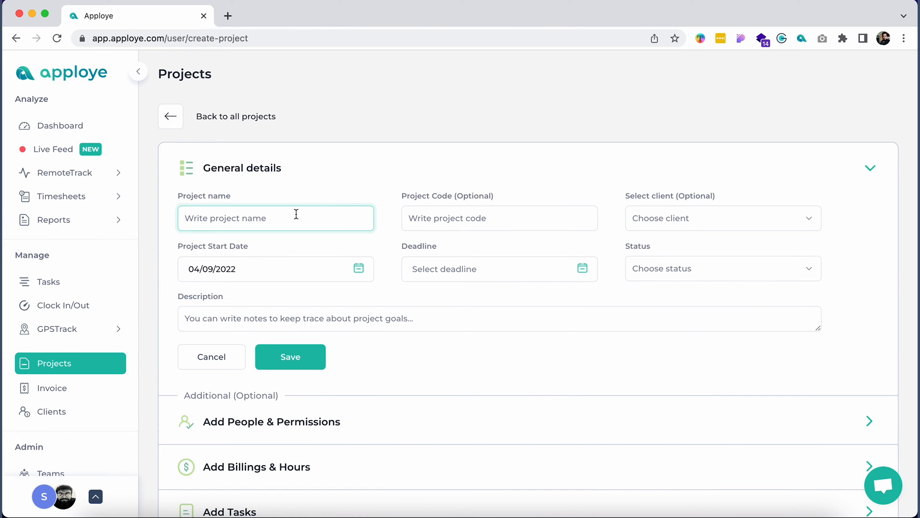
pyautogui.write('Falcom Heavy')
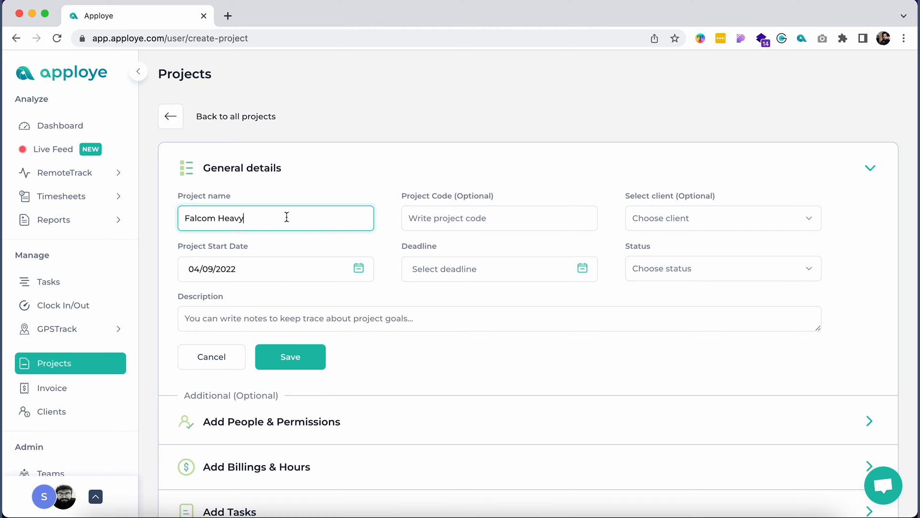
pyautogui.moveTo(425, 300)
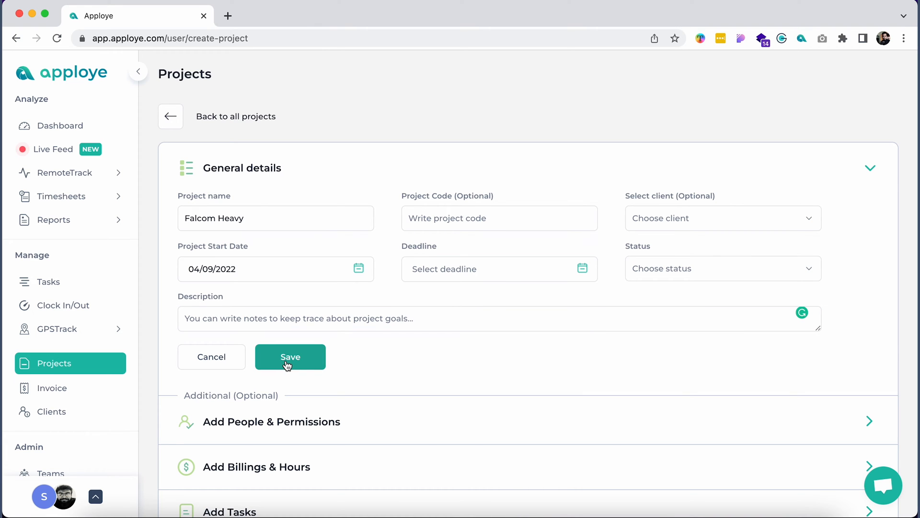
pyautogui.click(289, 357)
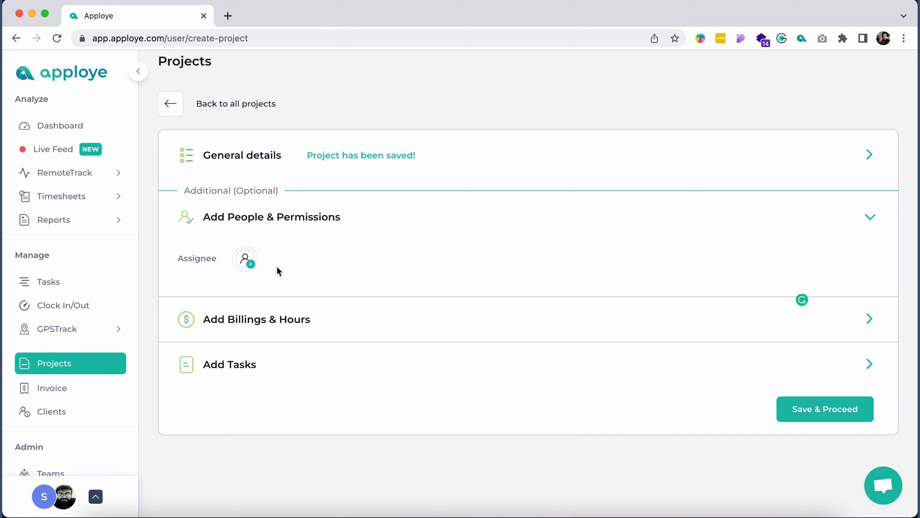
# - In Billings & Hours, try the project hourly and per-person hourly rate options
pyautogui.click(245, 258)
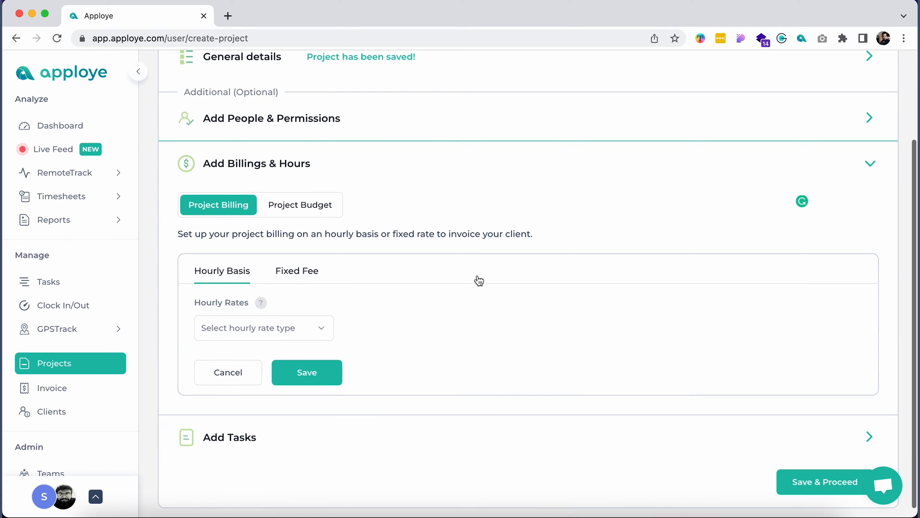
pyautogui.moveTo(428, 335)
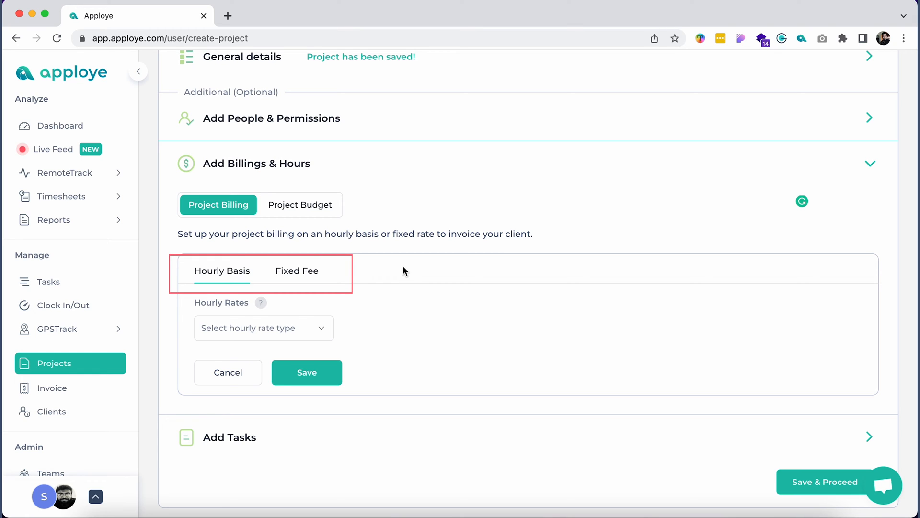
pyautogui.click(263, 328)
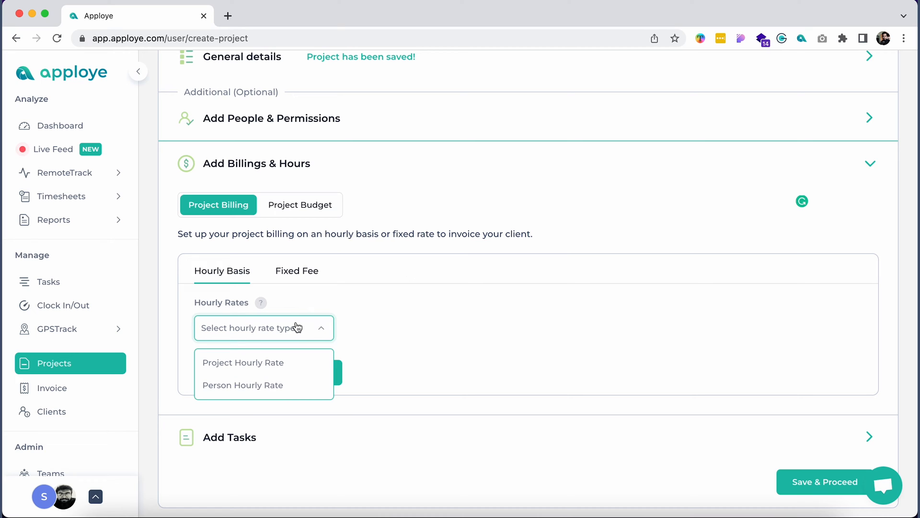
pyautogui.moveTo(279, 362)
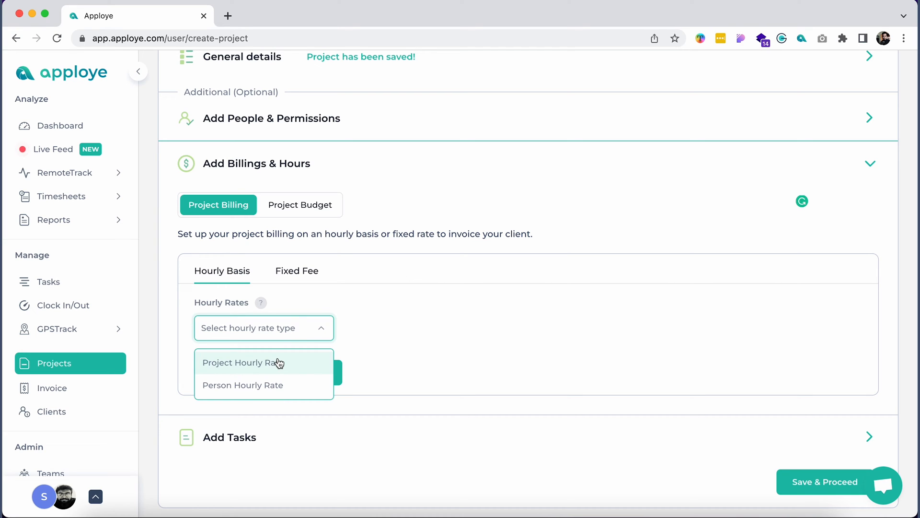
pyautogui.moveTo(264, 385)
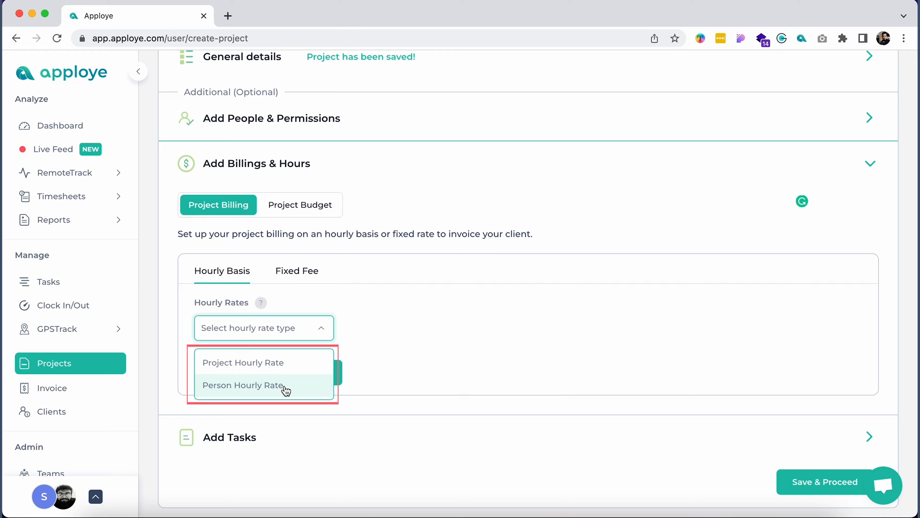
pyautogui.moveTo(313, 368)
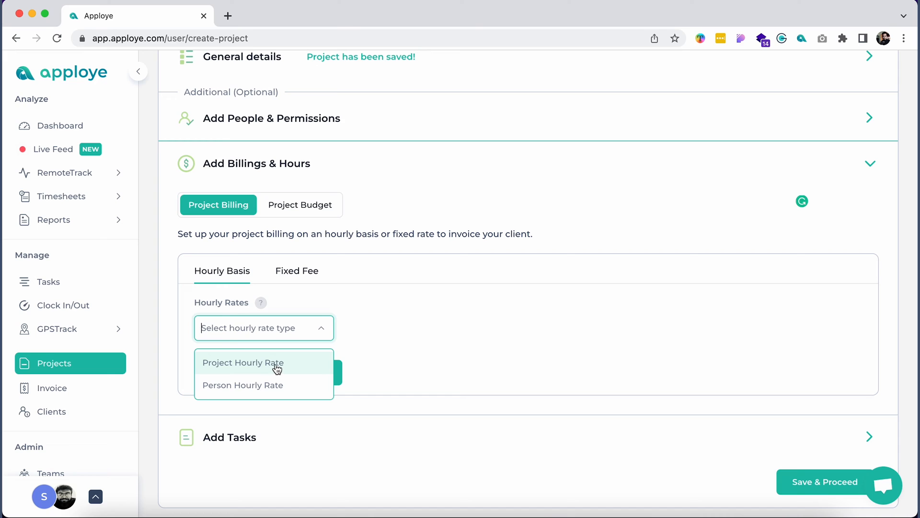
pyautogui.click(243, 363)
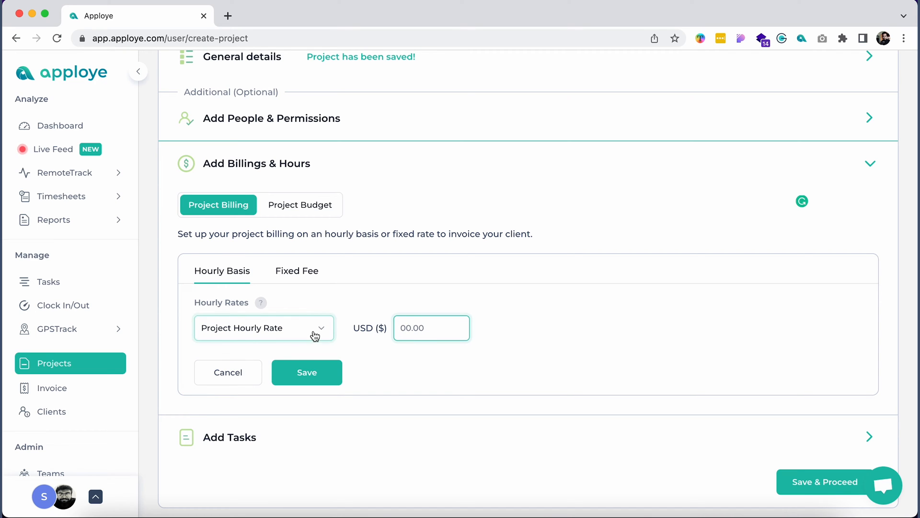
pyautogui.click(263, 327)
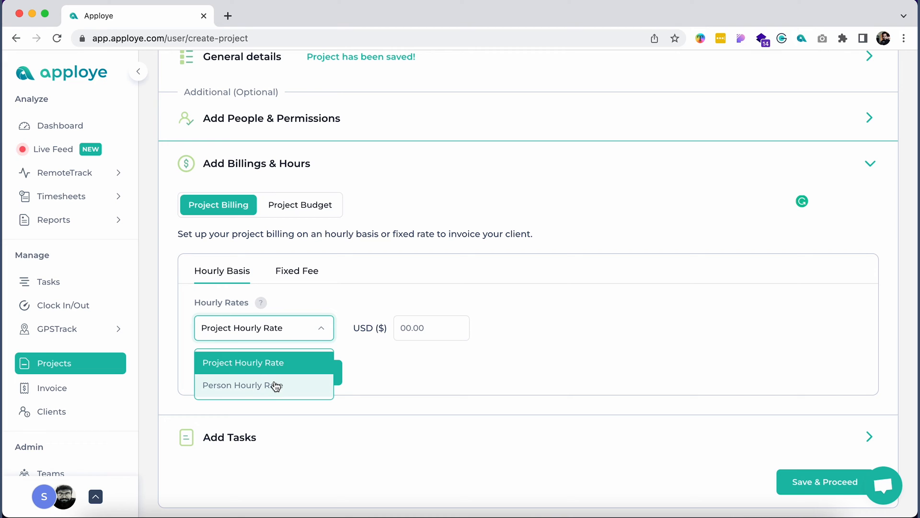
pyautogui.moveTo(304, 391)
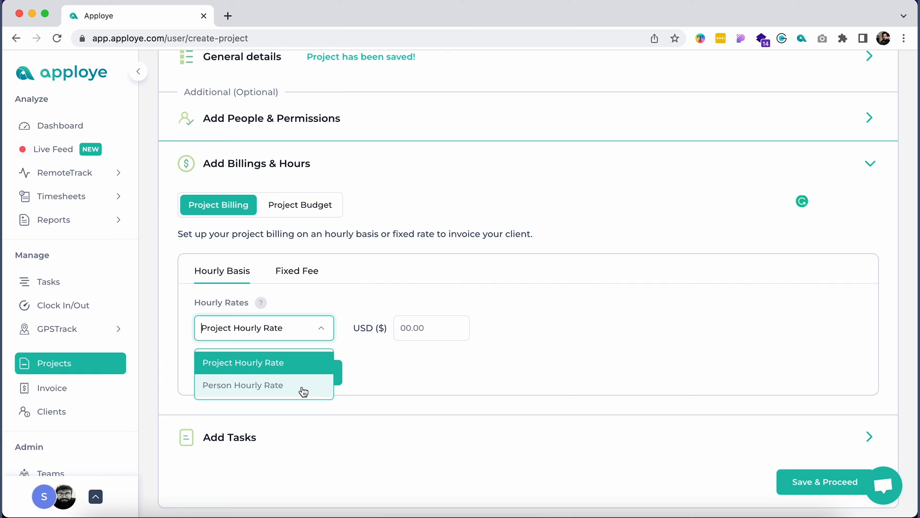
pyautogui.click(242, 385)
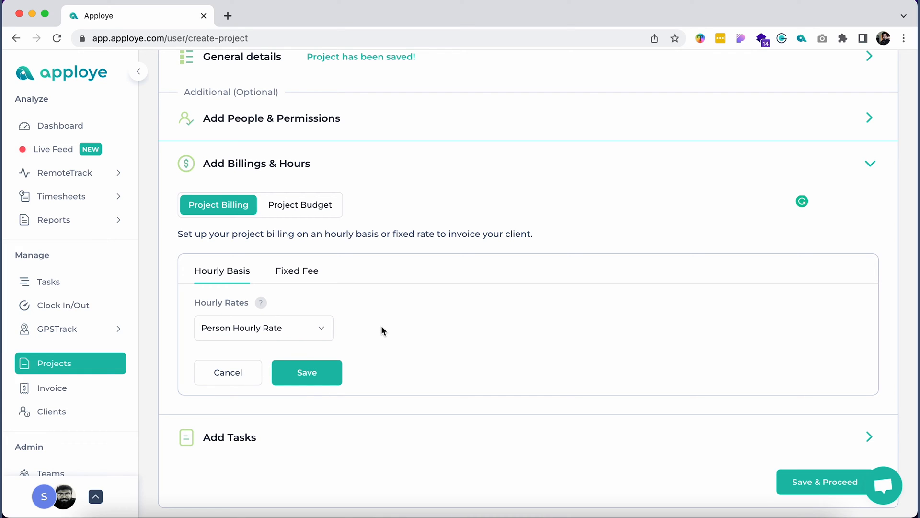
pyautogui.moveTo(297, 271)
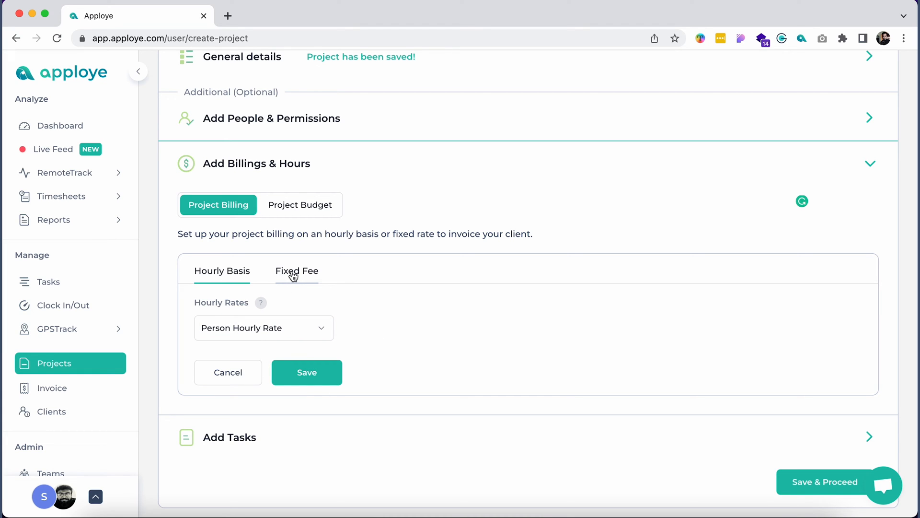
# - Switch billing to a fixed project fee of 2000 USD and save it
pyautogui.click(296, 271)
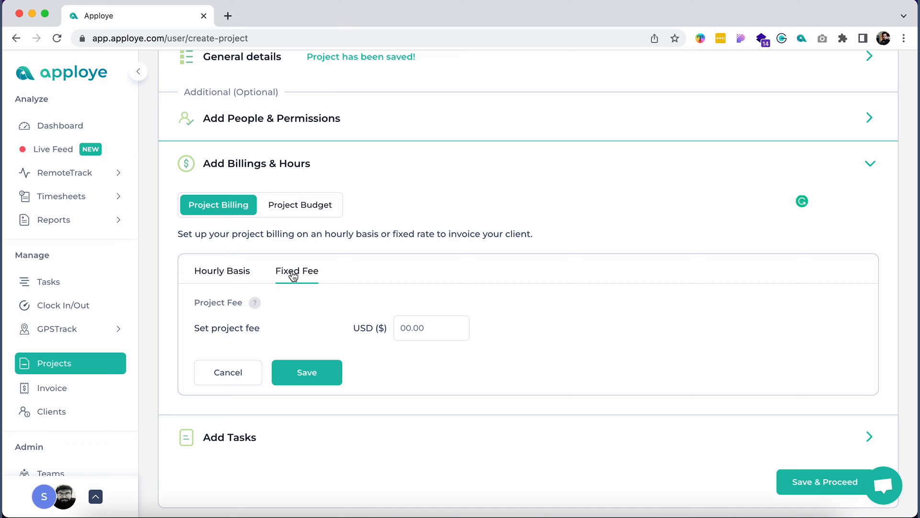
pyautogui.click(430, 327)
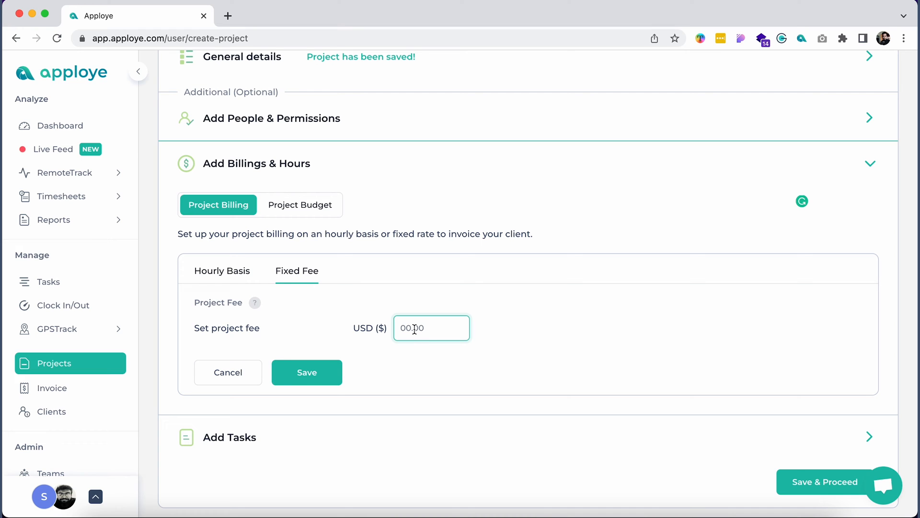
pyautogui.write('2000')
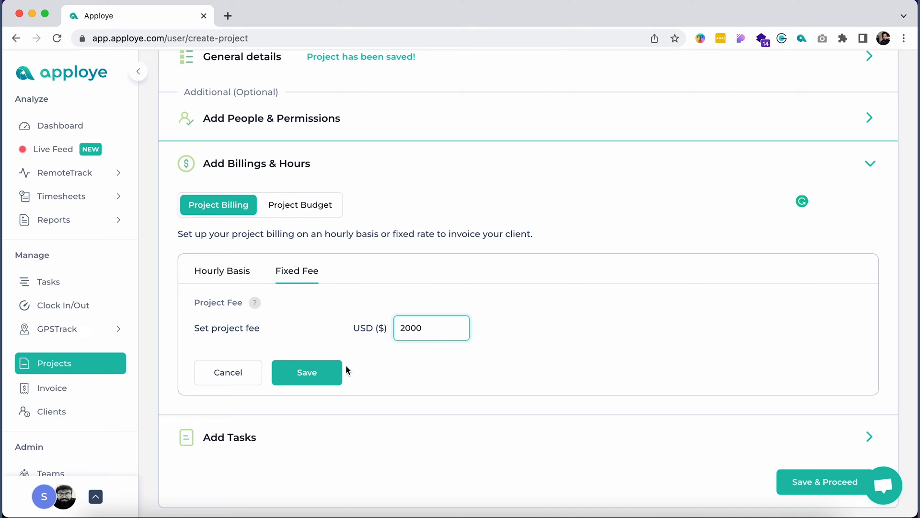
pyautogui.click(307, 372)
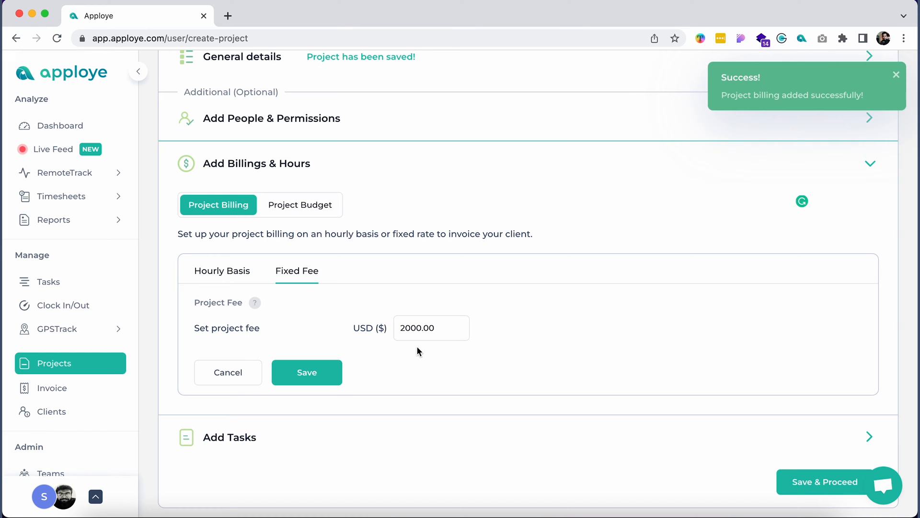
pyautogui.moveTo(300, 204)
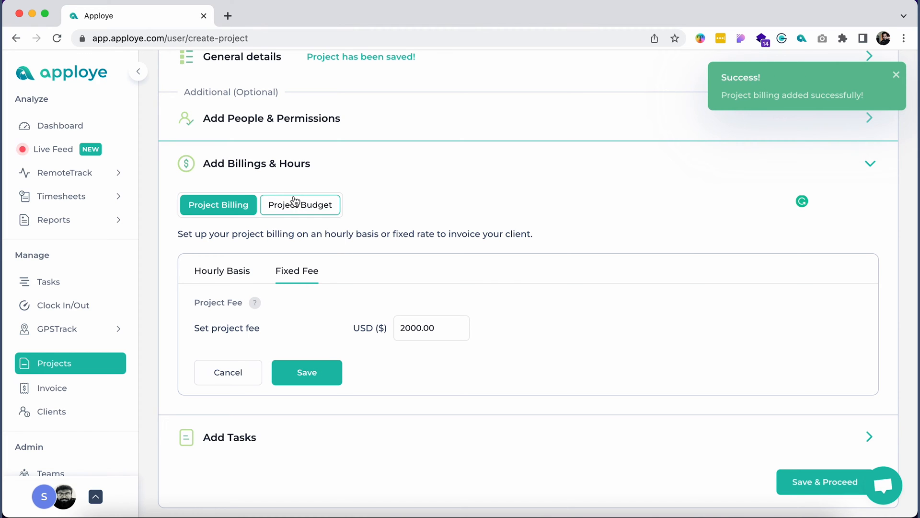
# - Show the Project Budget's Based On options and choose Employee Pay Rate
pyautogui.click(300, 205)
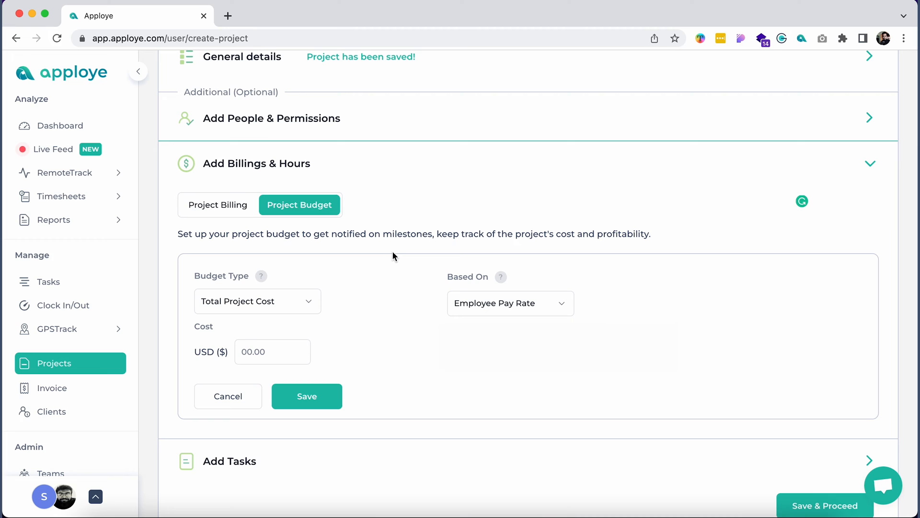
pyautogui.moveTo(373, 305)
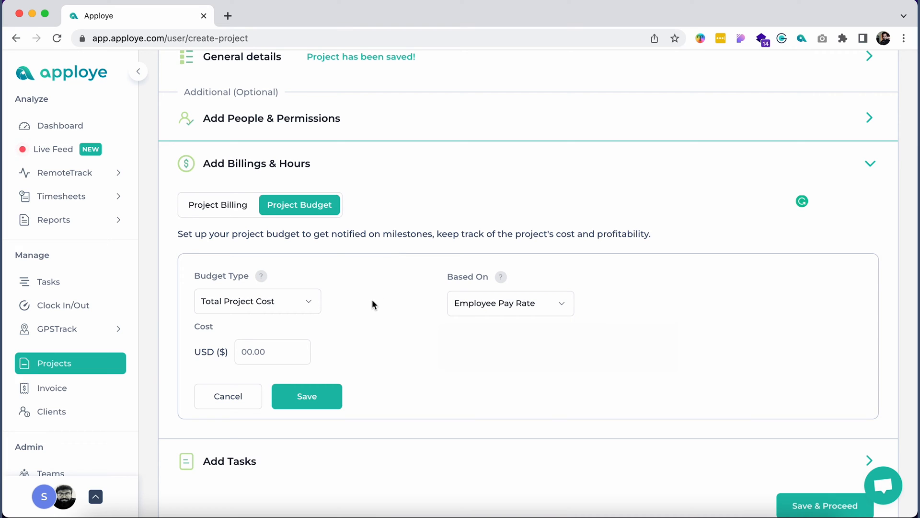
pyautogui.click(257, 301)
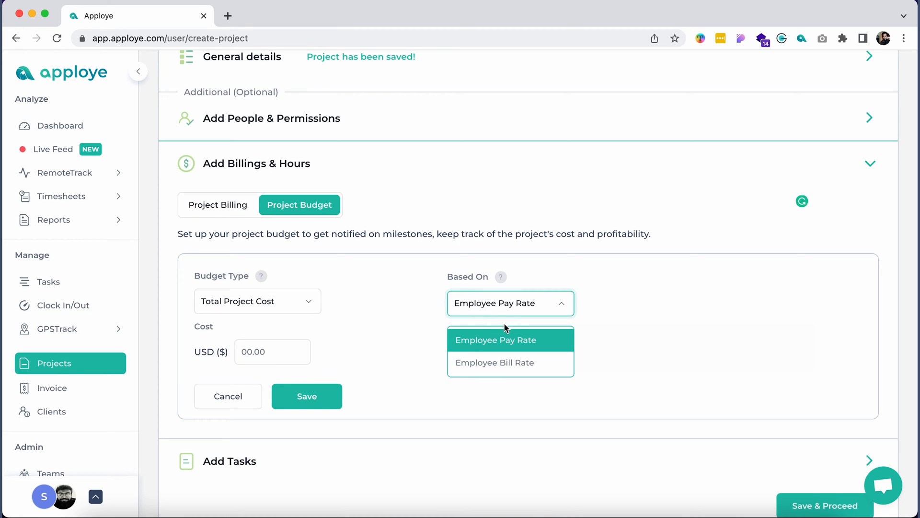
pyautogui.moveTo(522, 349)
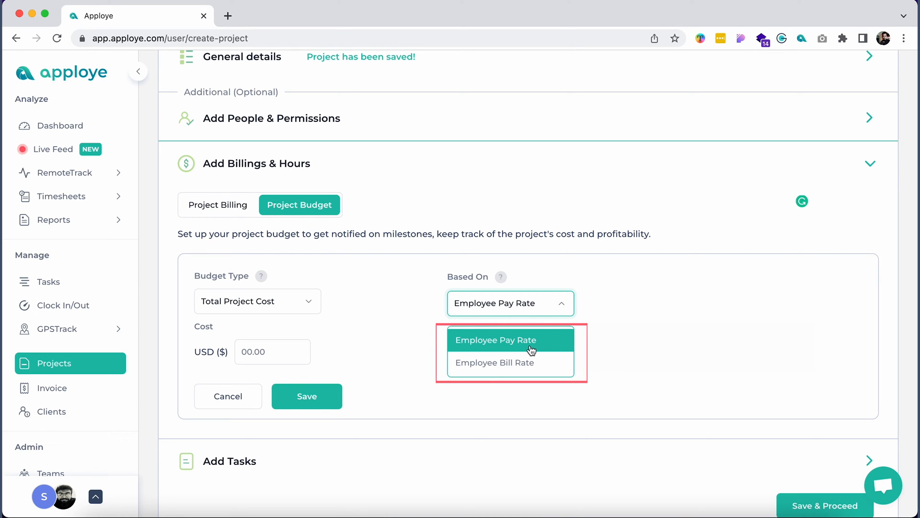
pyautogui.moveTo(550, 374)
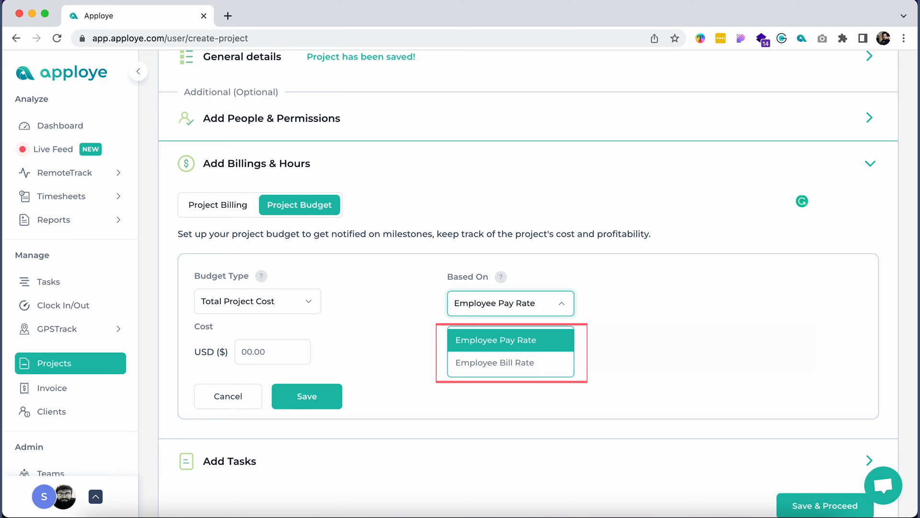
pyautogui.click(495, 339)
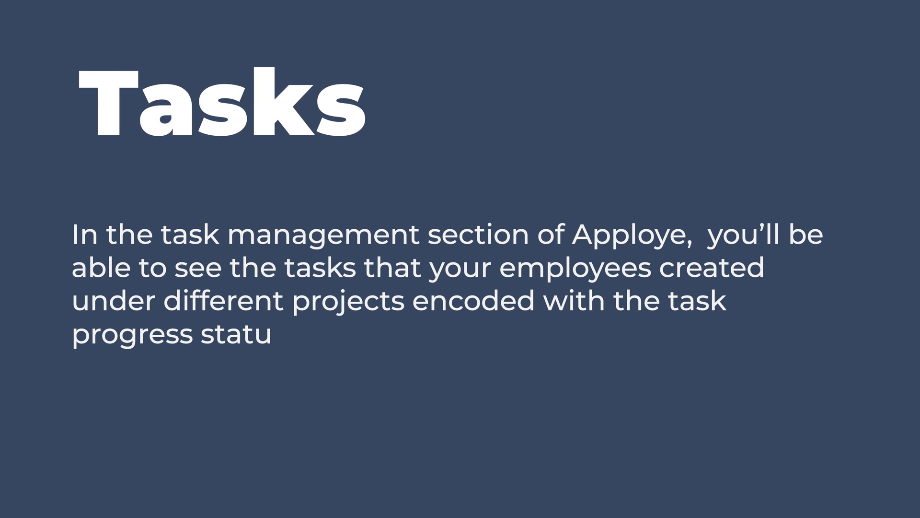
pyautogui.write('s.')
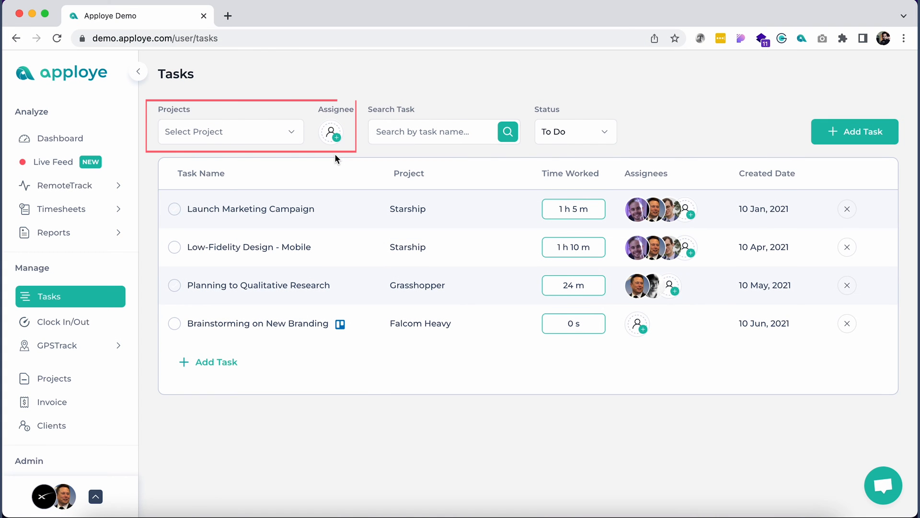
pyautogui.moveTo(322, 160)
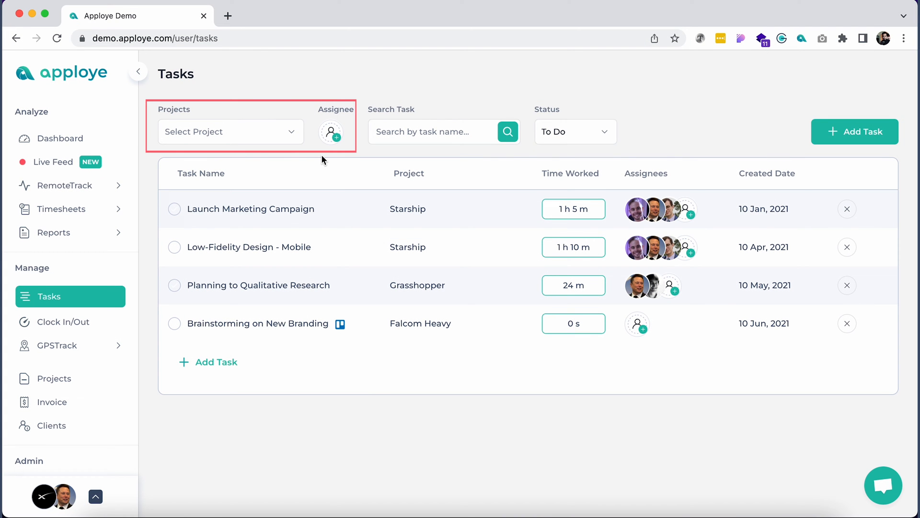
pyautogui.moveTo(890, 218)
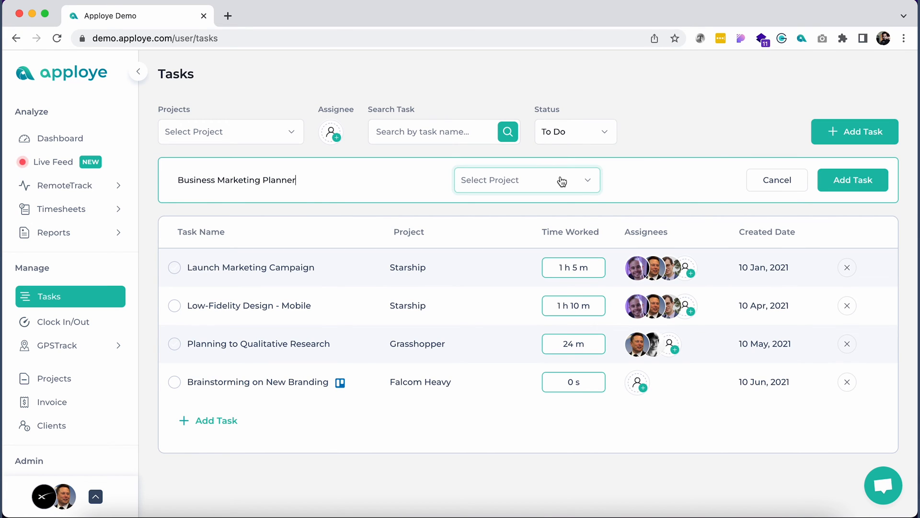
# - Assign the Business Marketing Planner task to Falcom Heavy, save it and begin assigning people
pyautogui.click(526, 179)
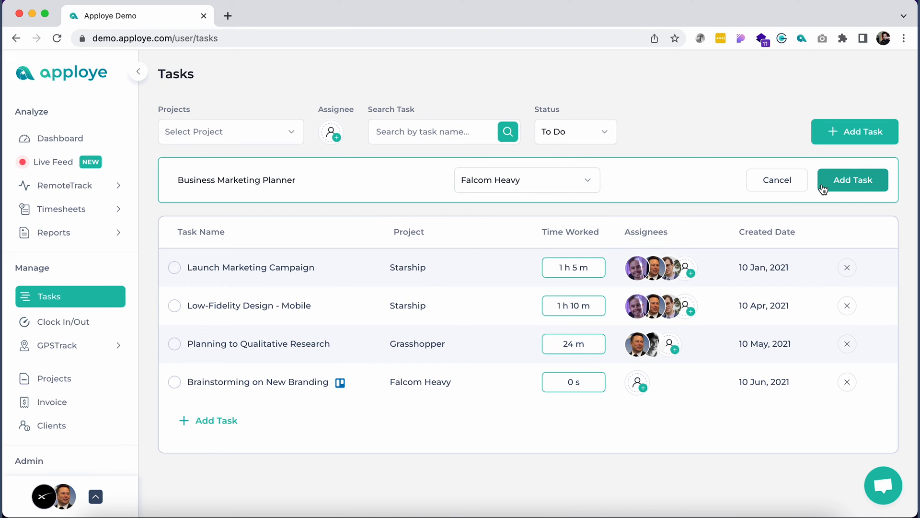
pyautogui.click(852, 179)
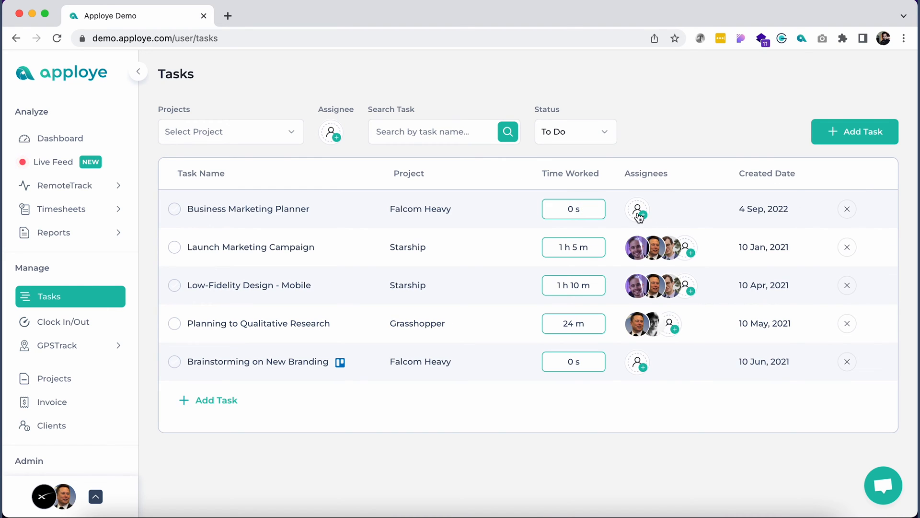
pyautogui.click(636, 209)
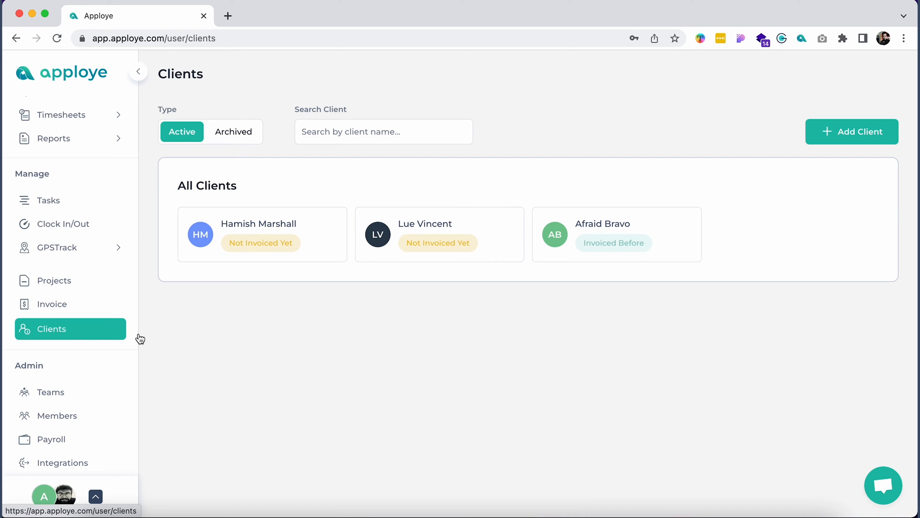
pyautogui.moveTo(861, 140)
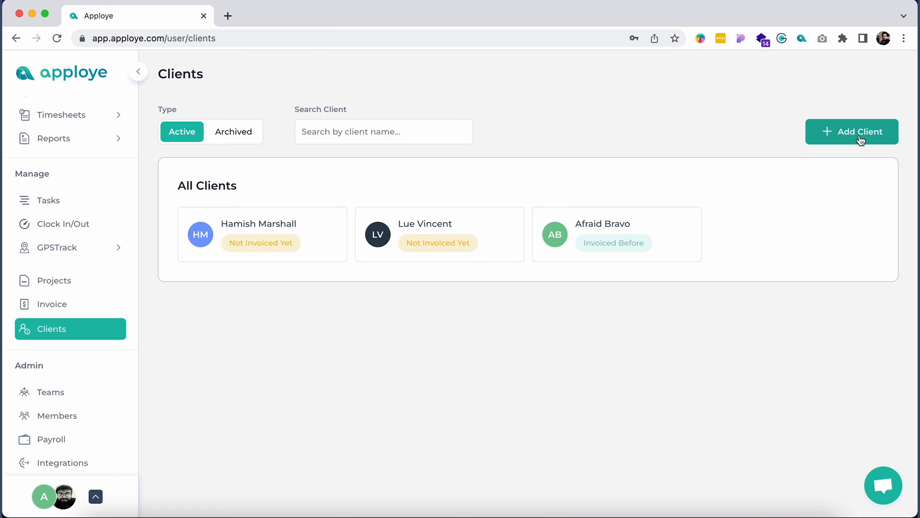
pyautogui.click(851, 131)
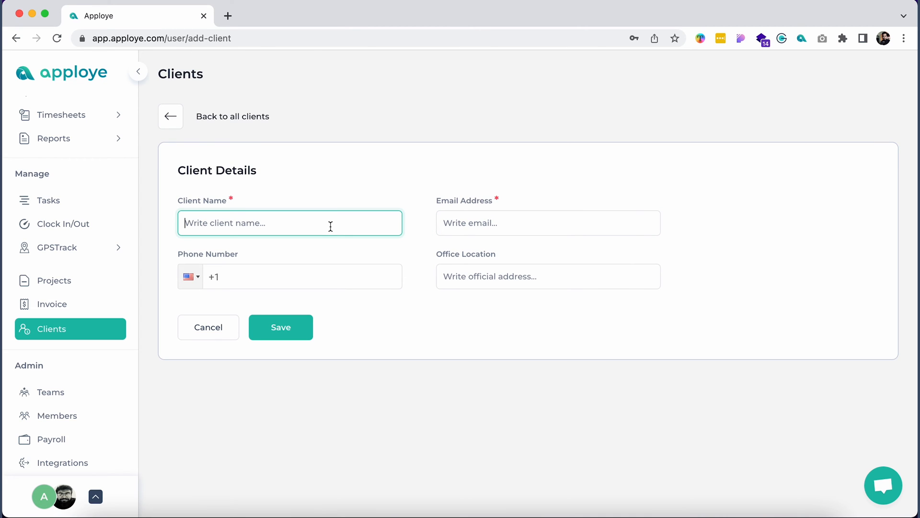
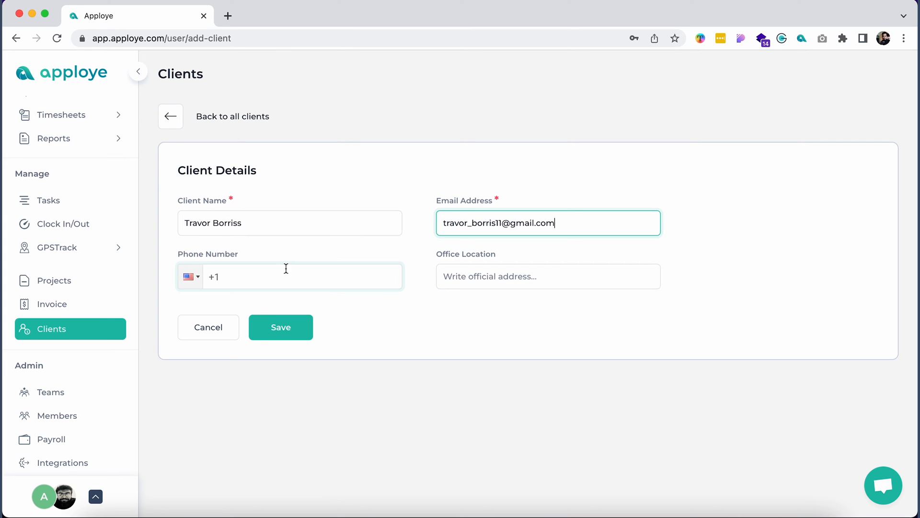
pyautogui.click(547, 276)
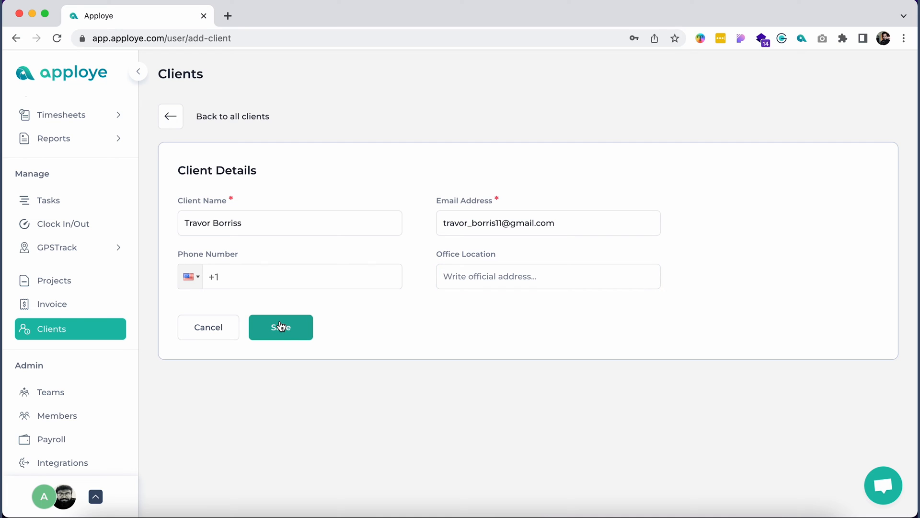
pyautogui.click(280, 326)
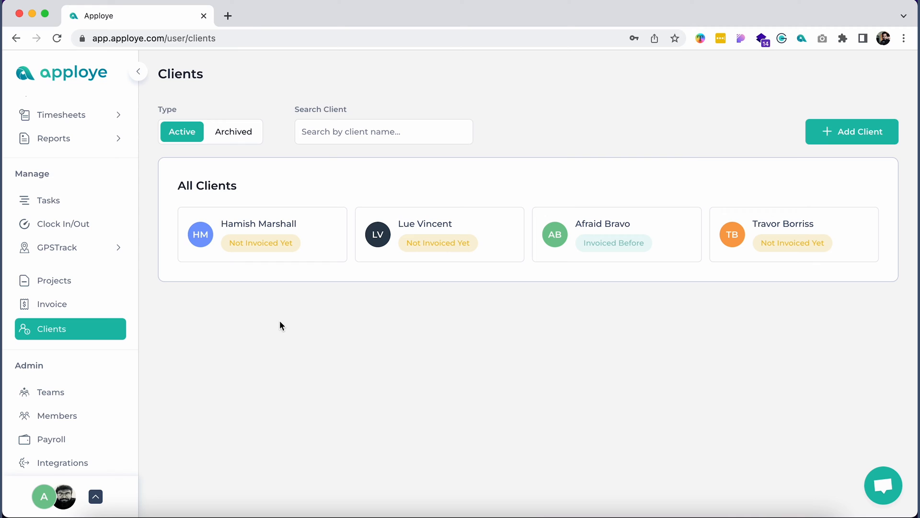
pyautogui.moveTo(745, 257)
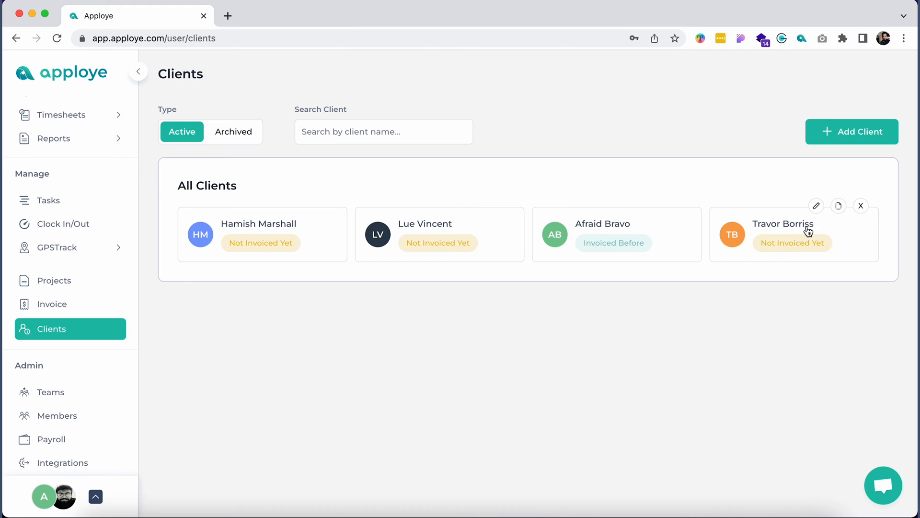
pyautogui.moveTo(860, 206)
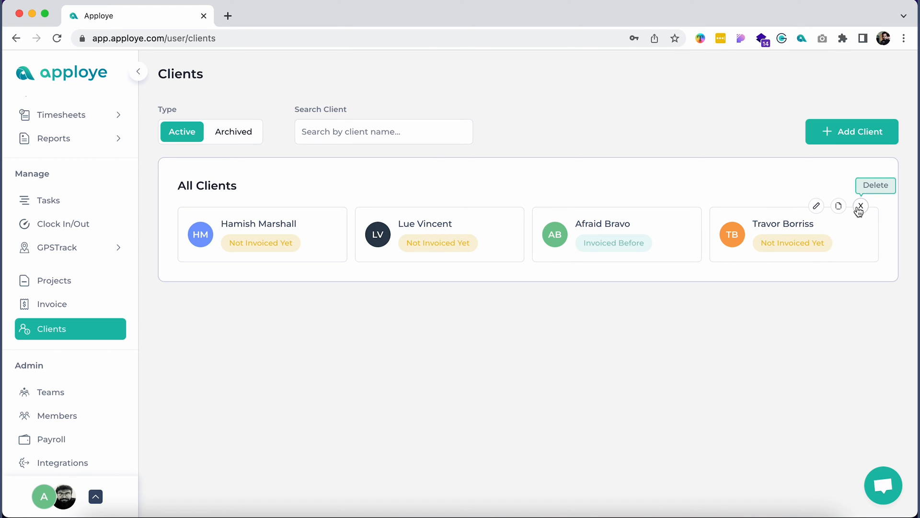
pyautogui.moveTo(839, 206)
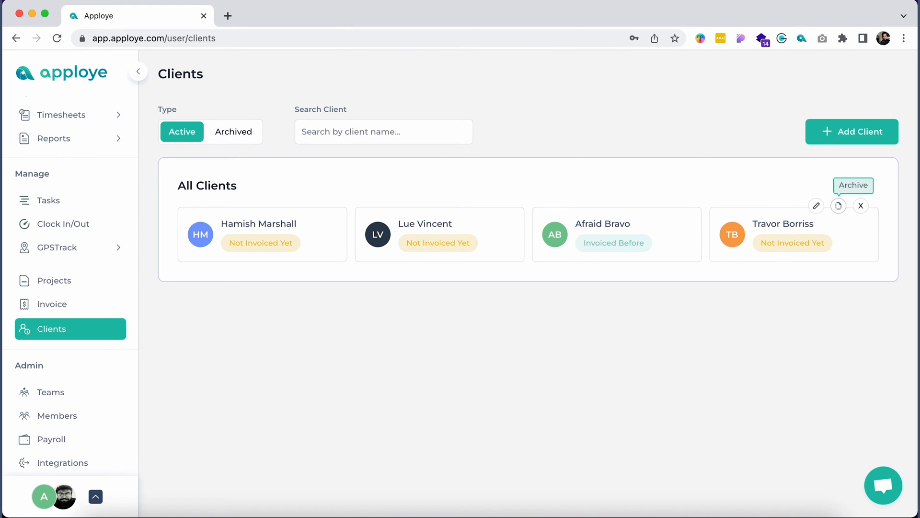
pyautogui.click(838, 205)
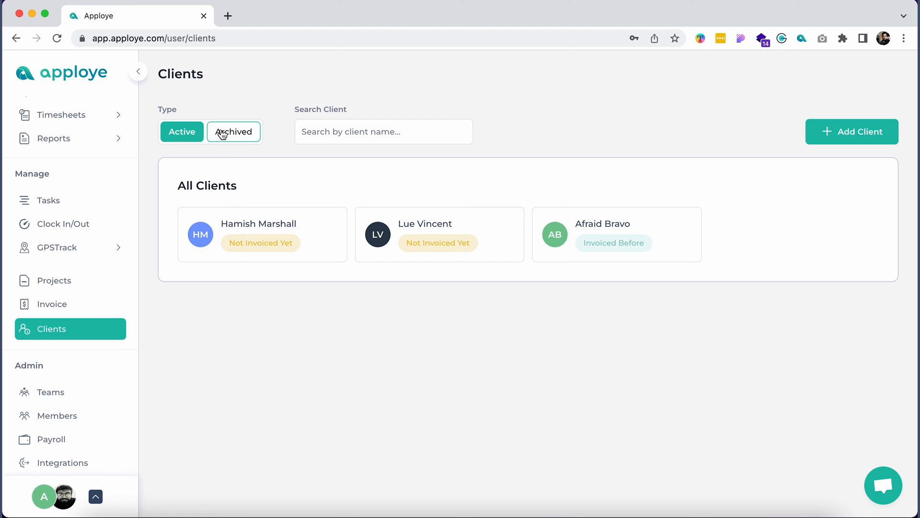
pyautogui.click(233, 131)
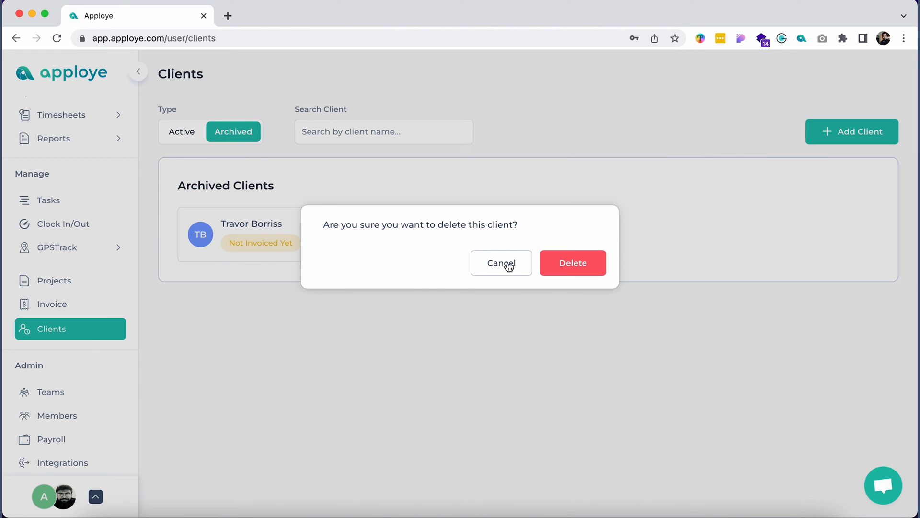
pyautogui.click(572, 263)
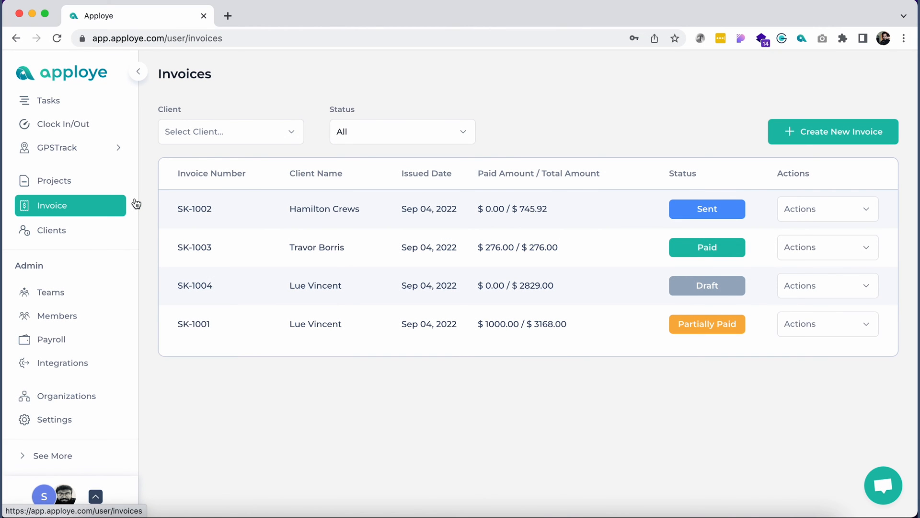
pyautogui.click(832, 131)
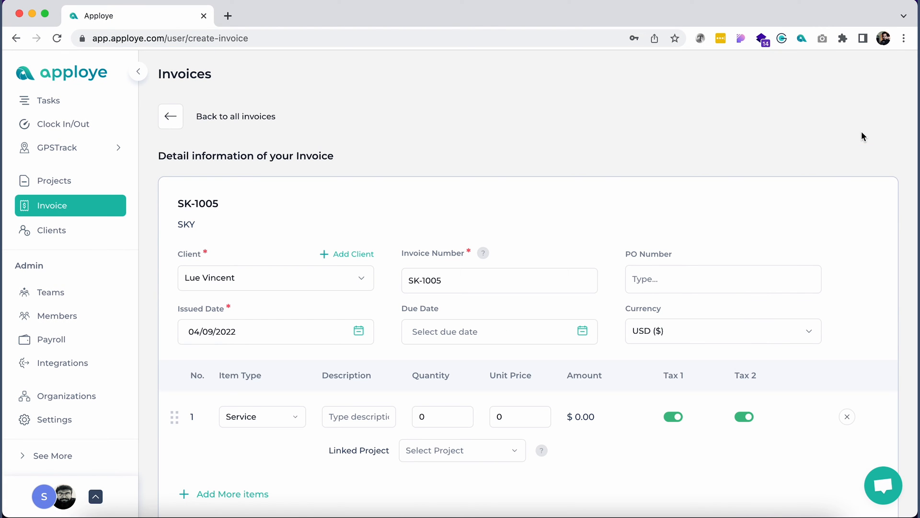
pyautogui.moveTo(535, 186)
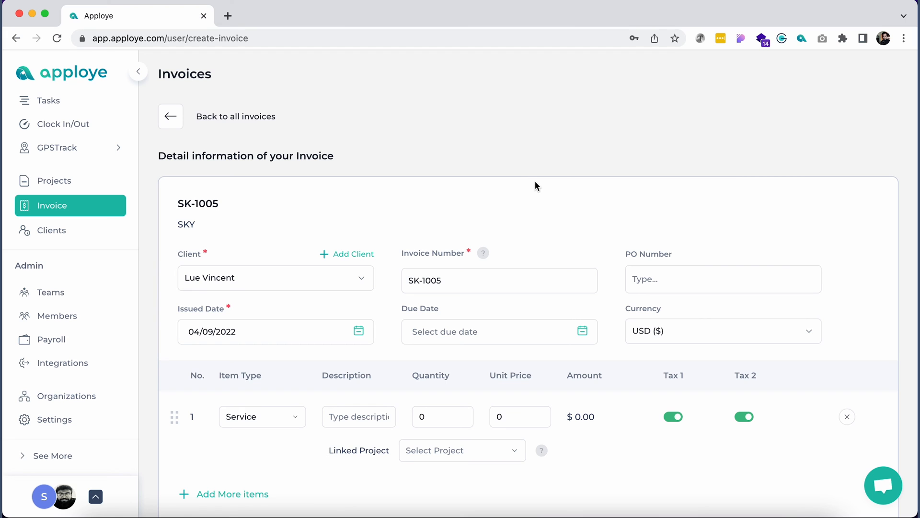
pyautogui.click(275, 278)
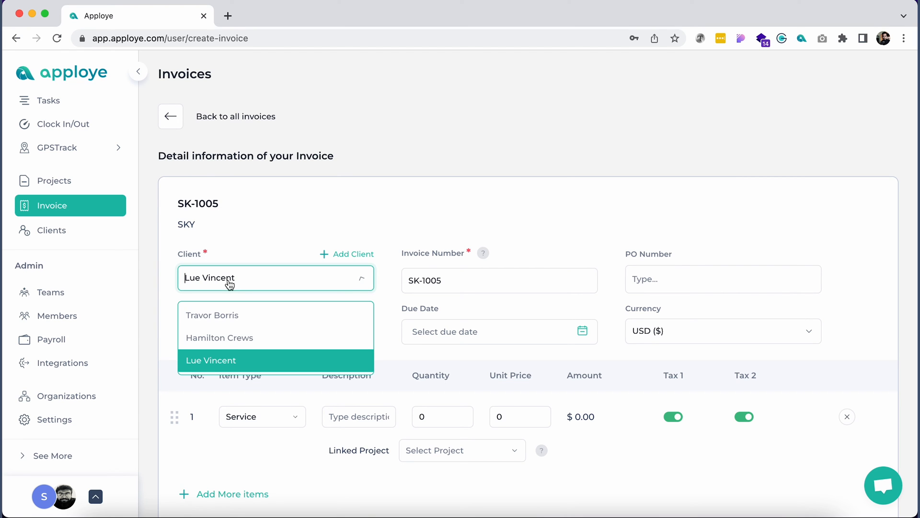
pyautogui.click(211, 360)
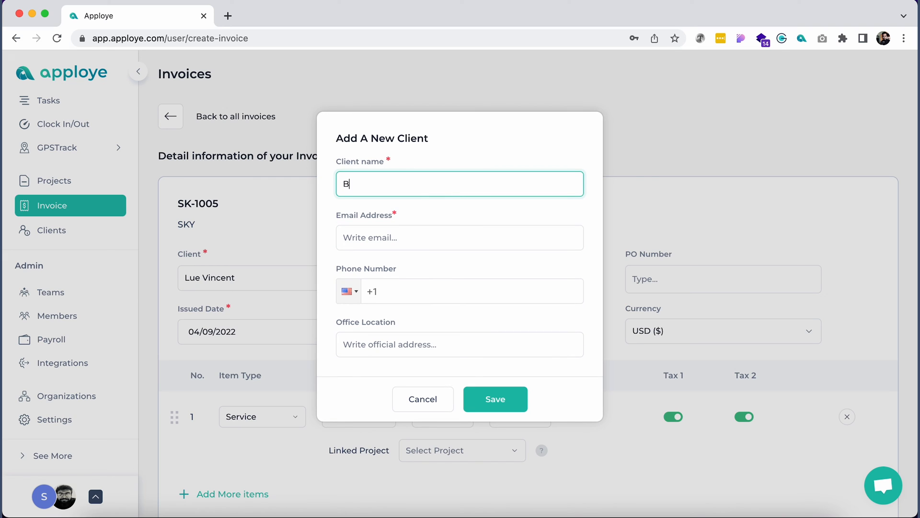
pyautogui.write('ryan Ha')
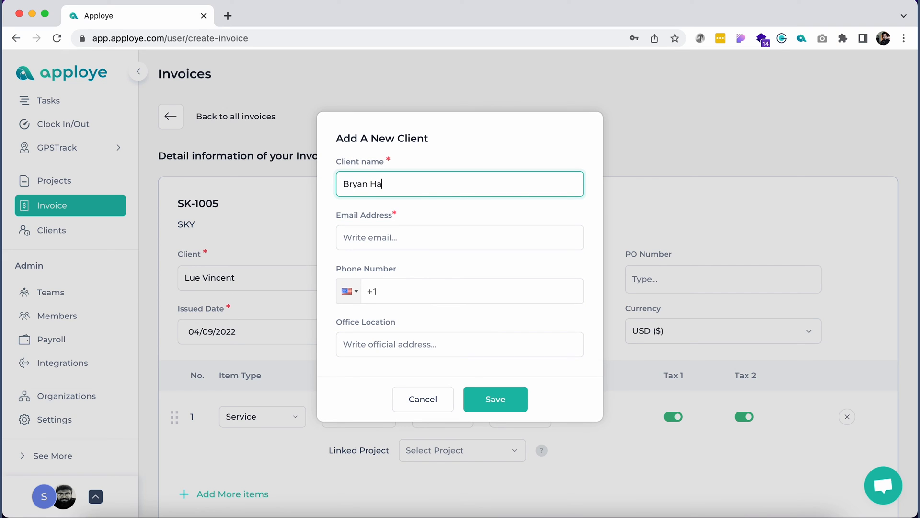
pyautogui.write('bryan_haze@example.com')
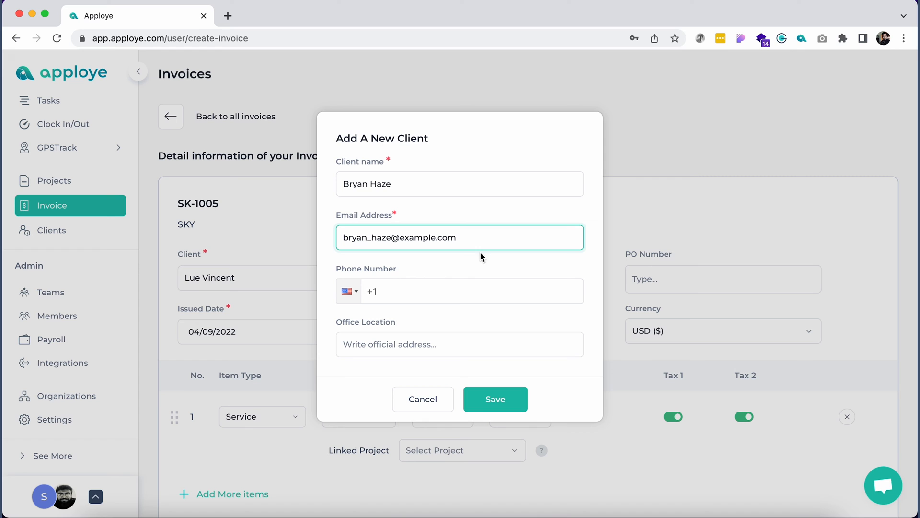
pyautogui.click(495, 398)
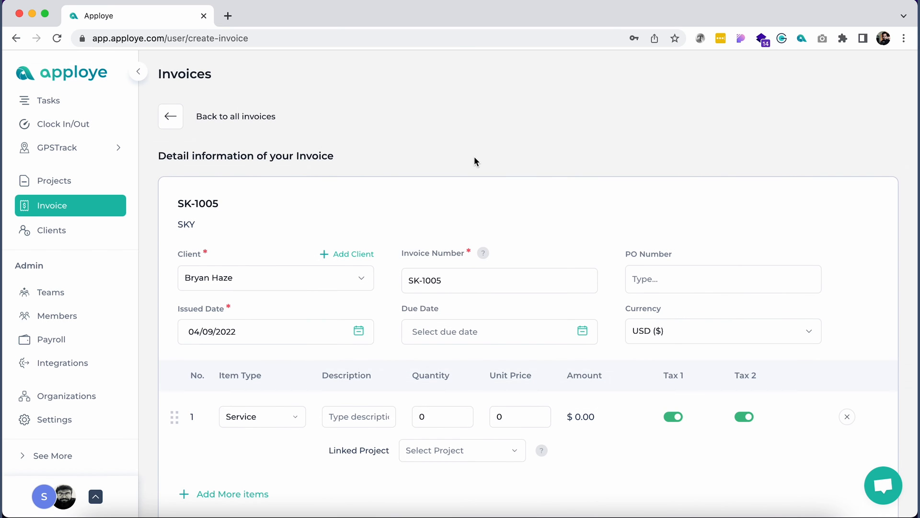
# - Keep the issue date and set the invoice due date to 07/09/2022
pyautogui.click(264, 331)
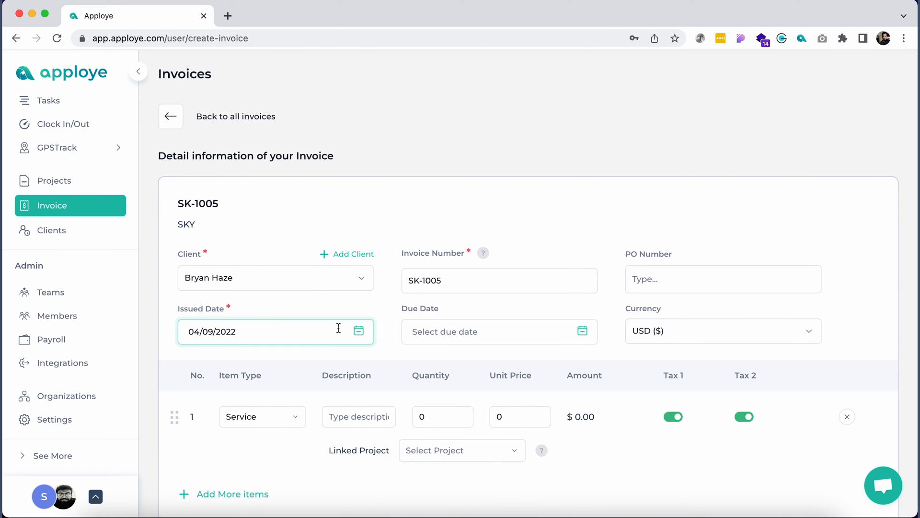
pyautogui.scroll(-3)
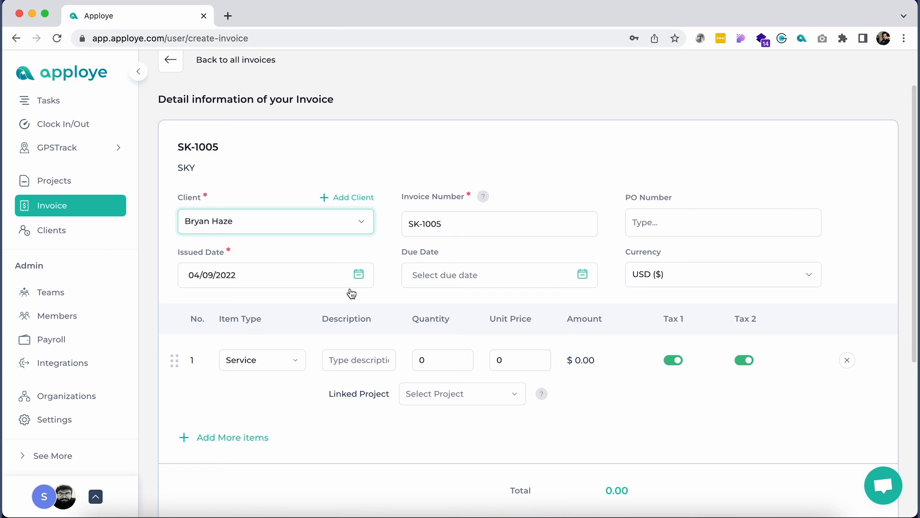
pyautogui.click(276, 275)
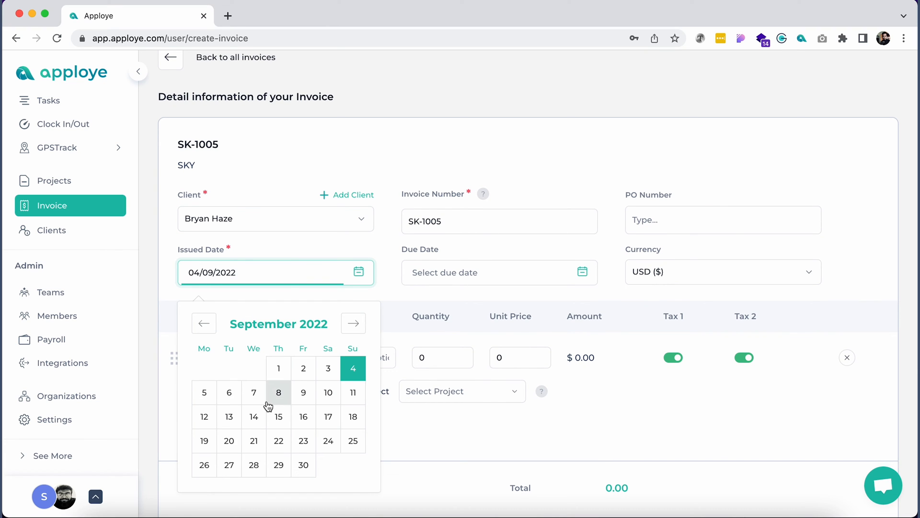
pyautogui.click(498, 221)
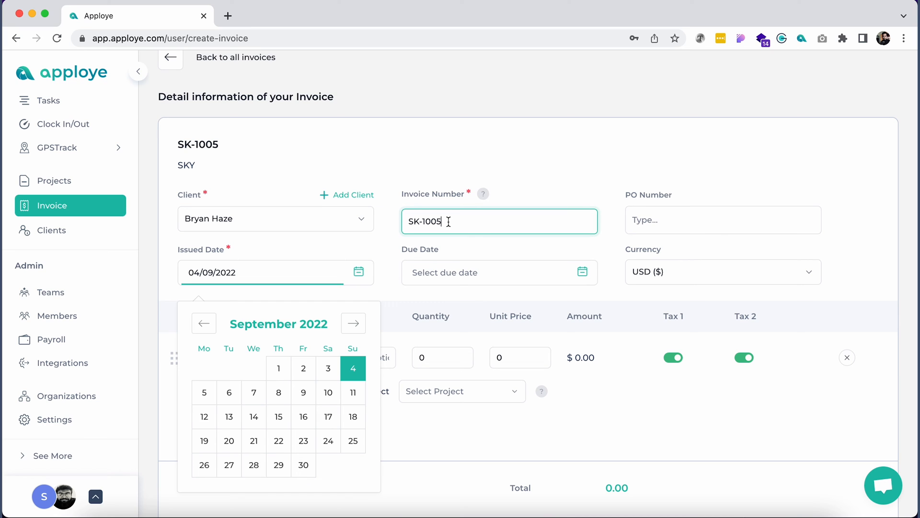
pyautogui.click(499, 271)
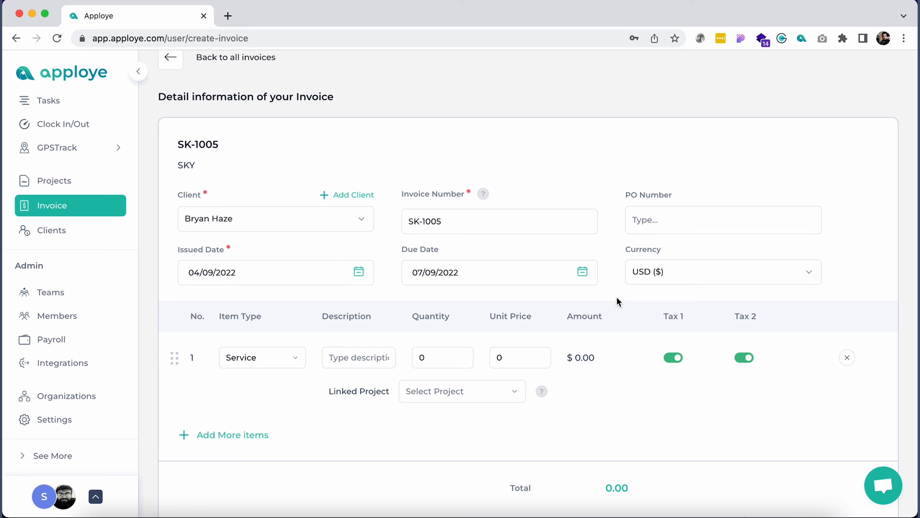
# - Enter PO number 123 and a service line of quantity 12 at unit price 100
pyautogui.write('123')
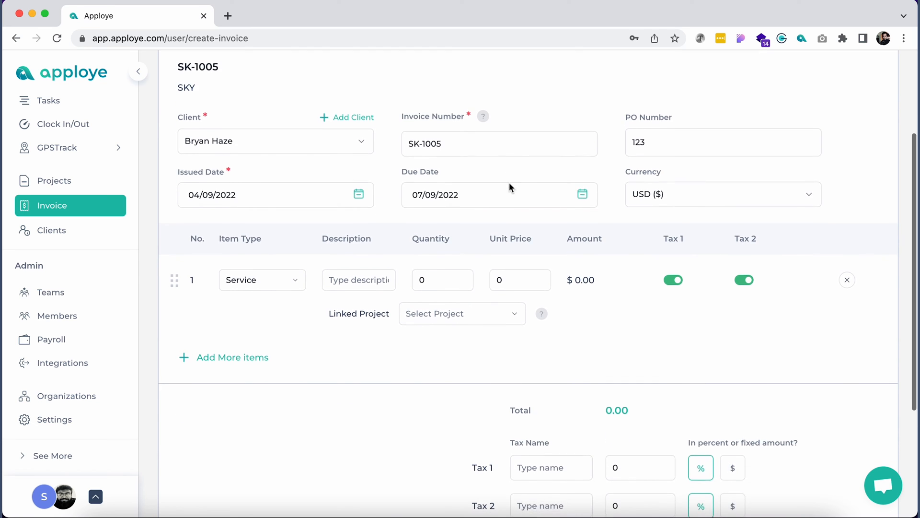
pyautogui.scroll(3)
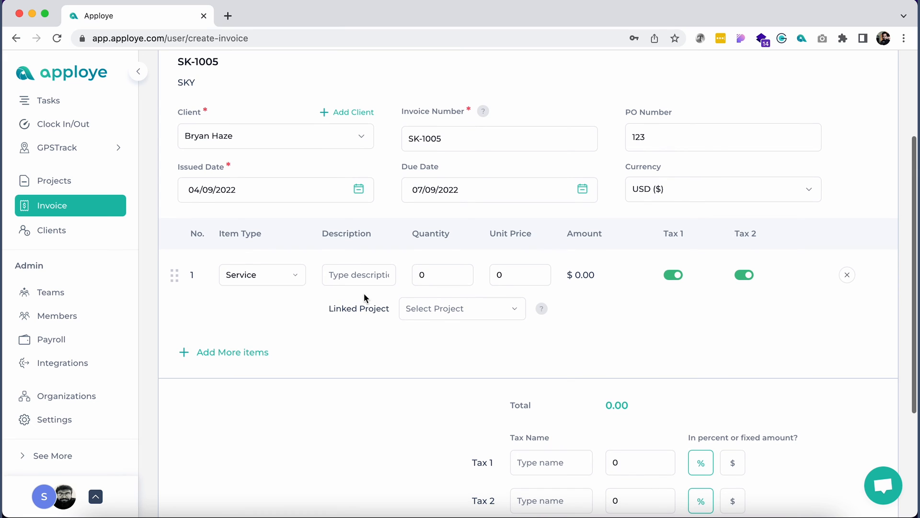
pyautogui.click(461, 307)
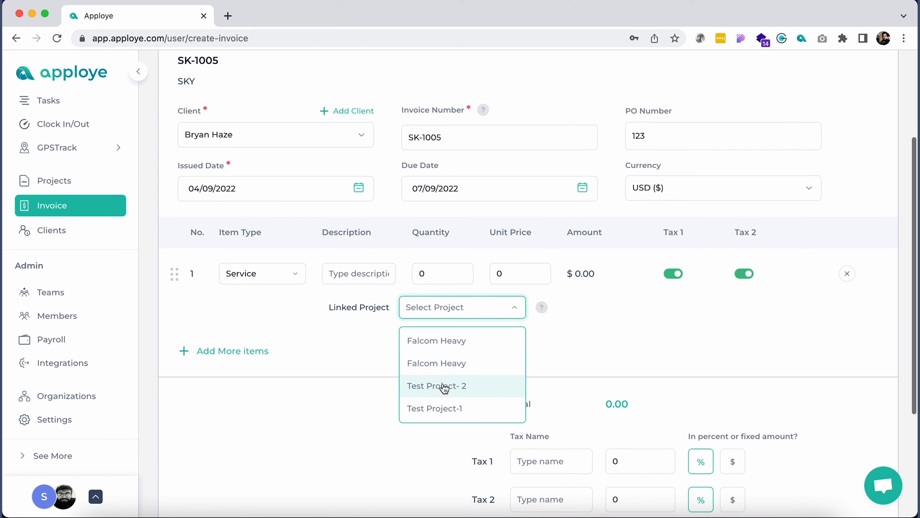
pyautogui.click(262, 273)
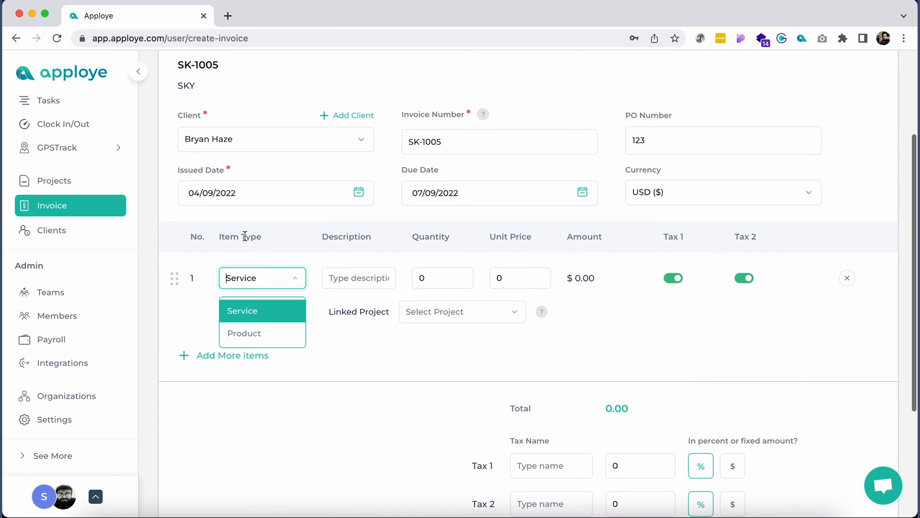
pyautogui.moveTo(262, 311)
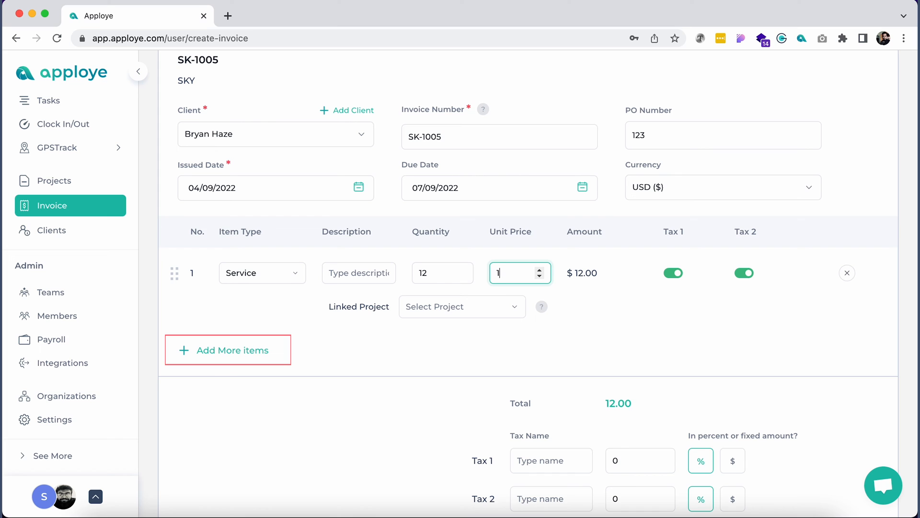
pyautogui.write('100')
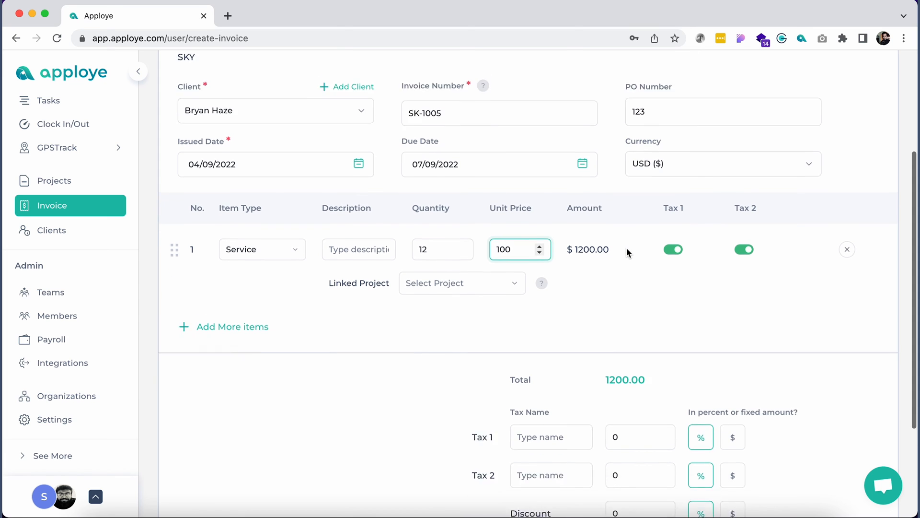
# - Add taxes Vat 100% and Sales 10%, then Save & Send invoice SK-1005
pyautogui.scroll(-3)
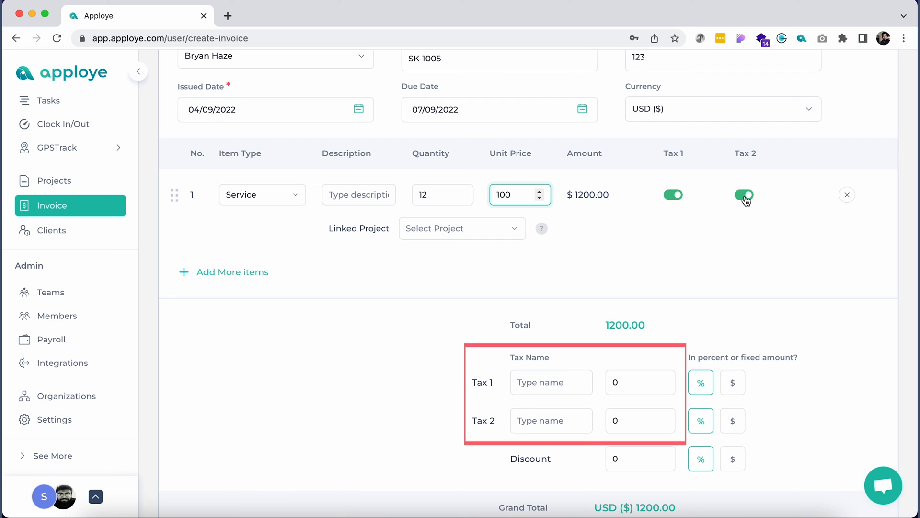
pyautogui.scroll(-3)
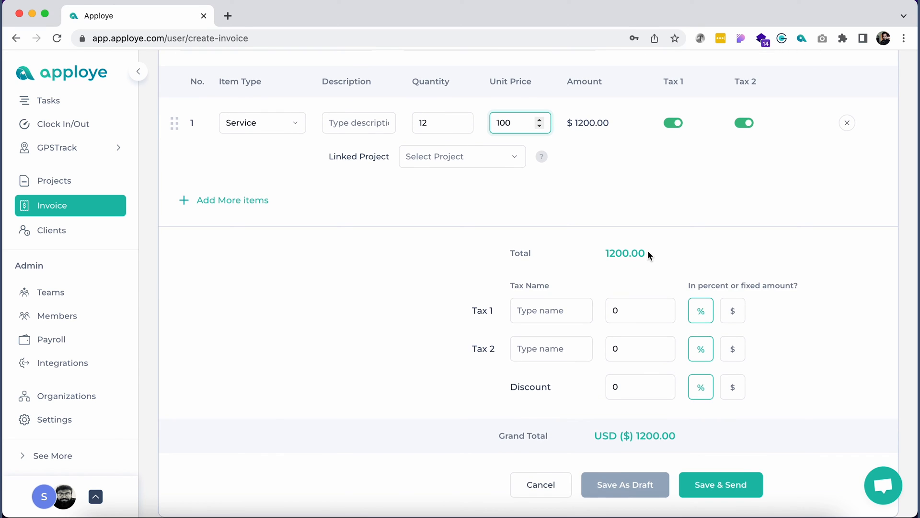
pyautogui.write('Va')
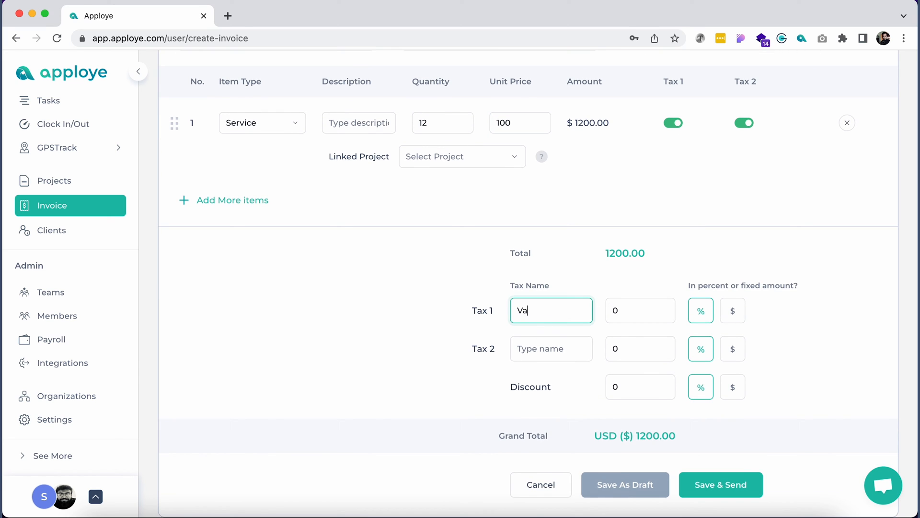
pyautogui.write('Sales')
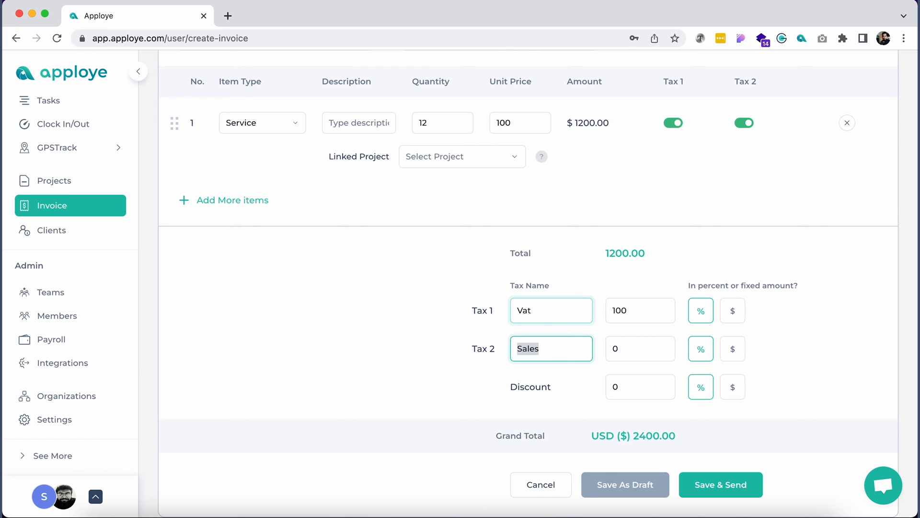
pyautogui.write('10')
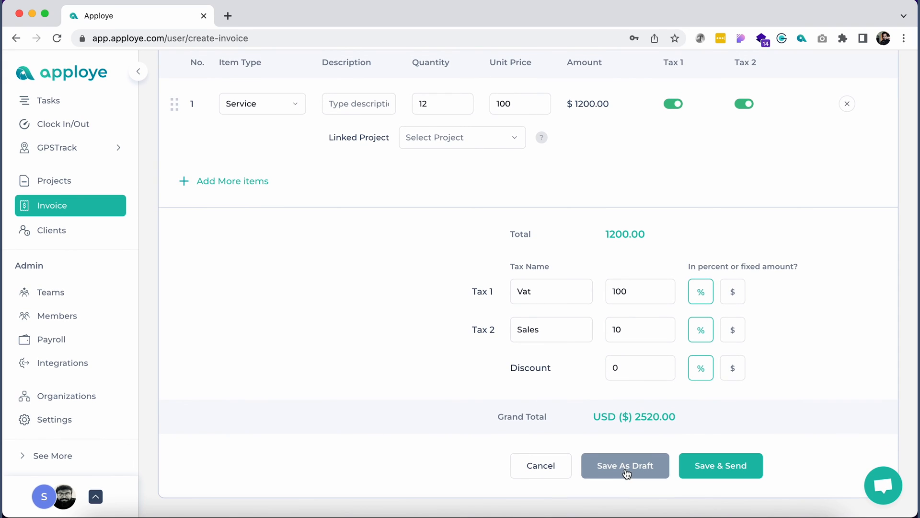
pyautogui.click(720, 465)
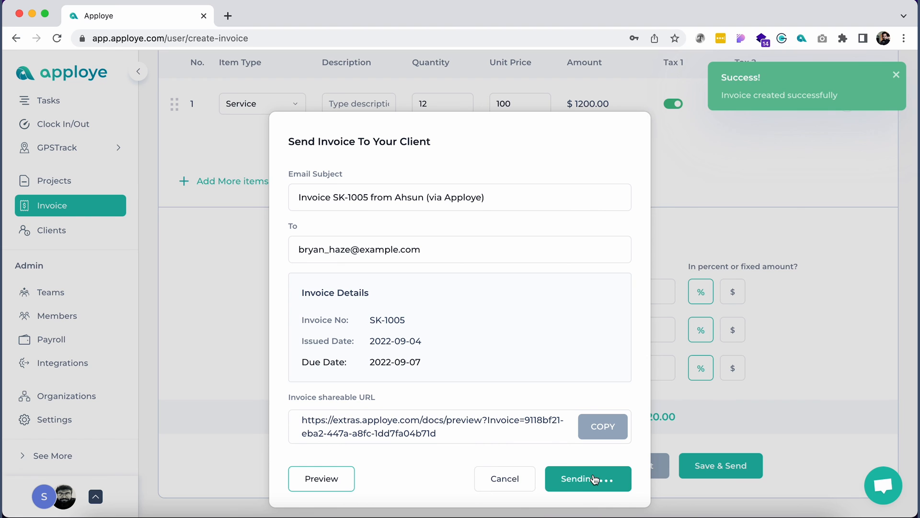
# - Confirm sending SK-1005, review its preview and history, and return to the invoices list
pyautogui.click(587, 478)
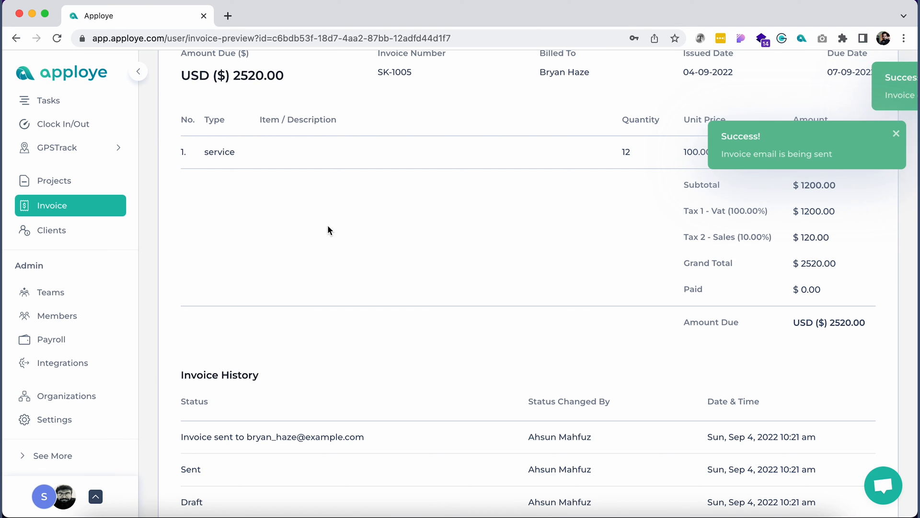
pyautogui.scroll(3)
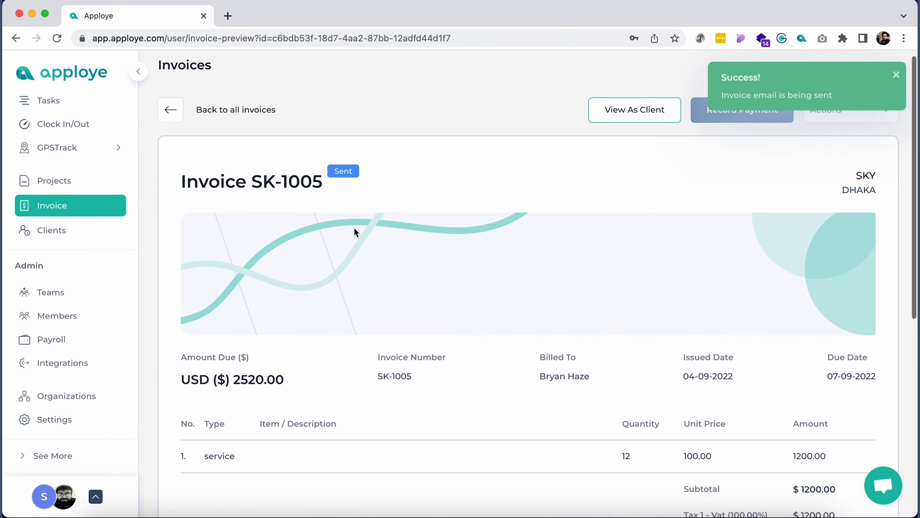
pyautogui.scroll(-3)
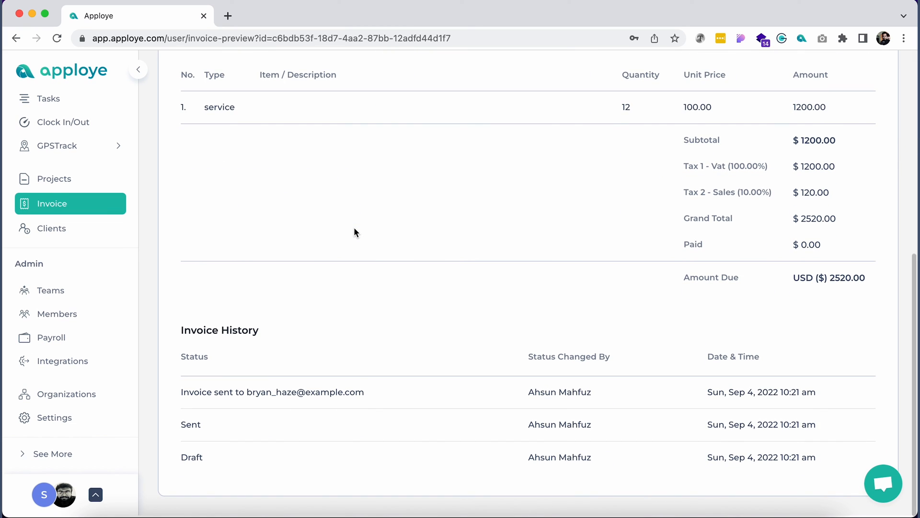
pyautogui.click(52, 205)
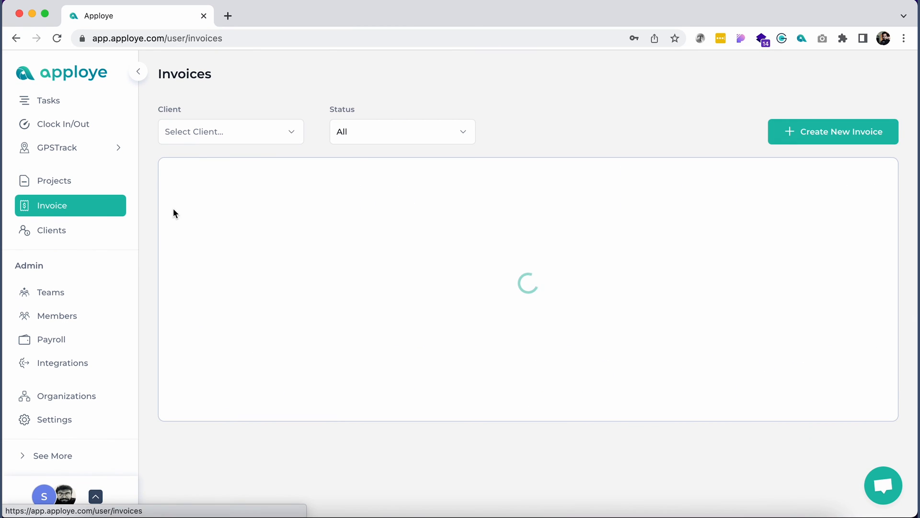
pyautogui.click(826, 209)
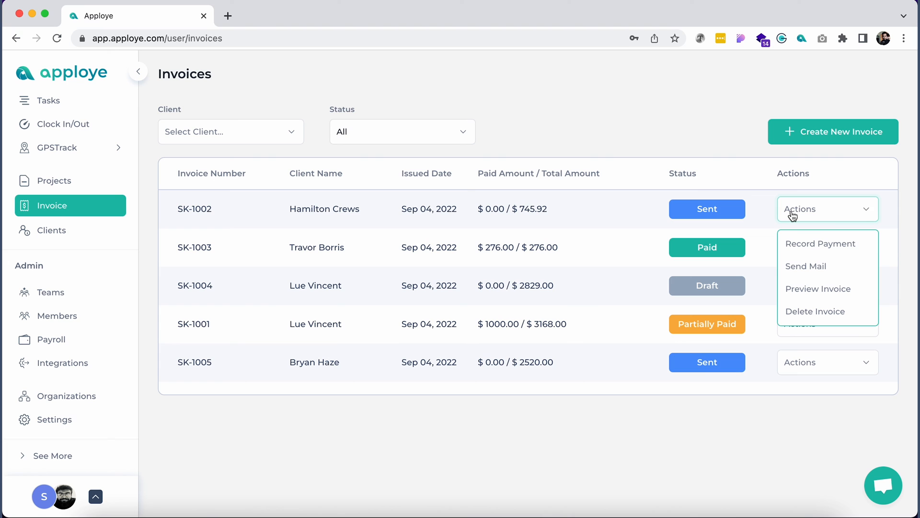
pyautogui.click(820, 242)
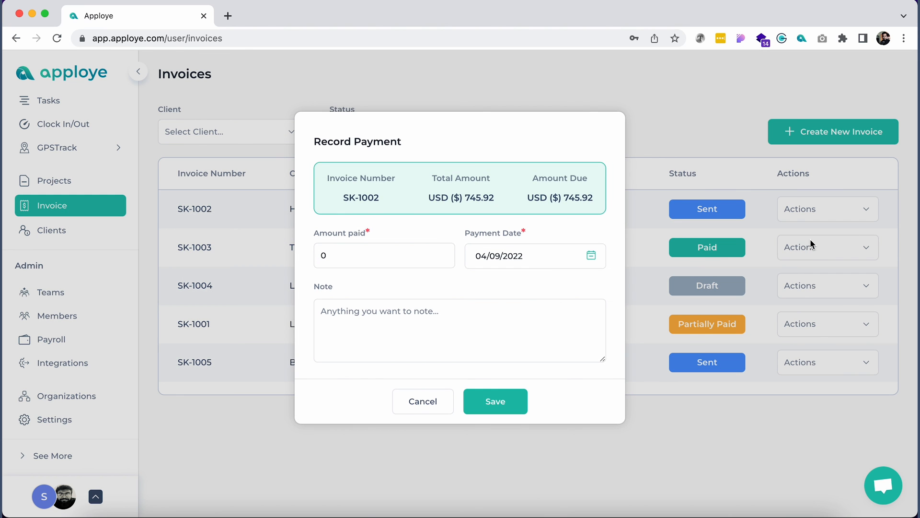
pyautogui.click(384, 255)
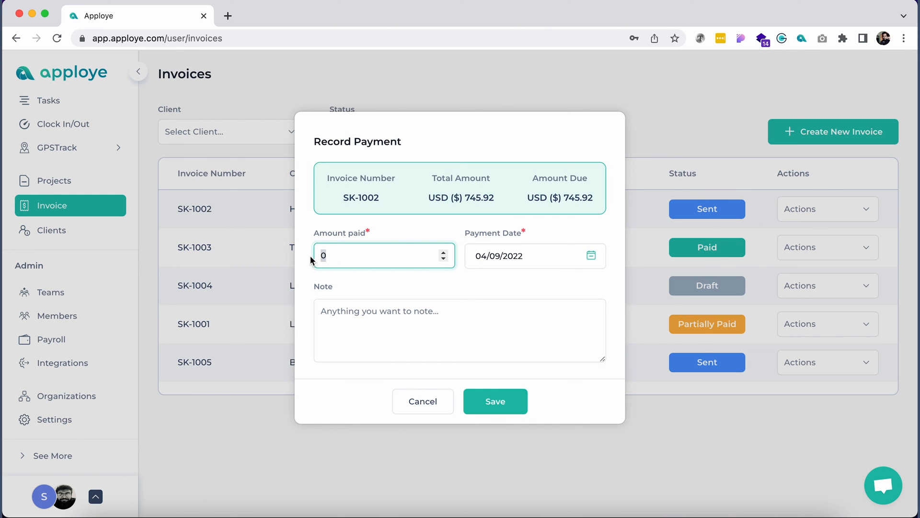
pyautogui.write('100')
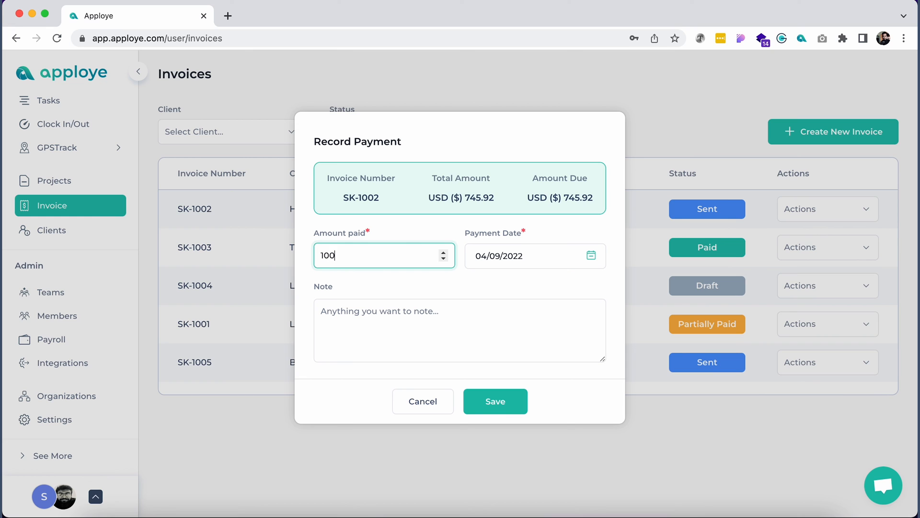
pyautogui.click(495, 401)
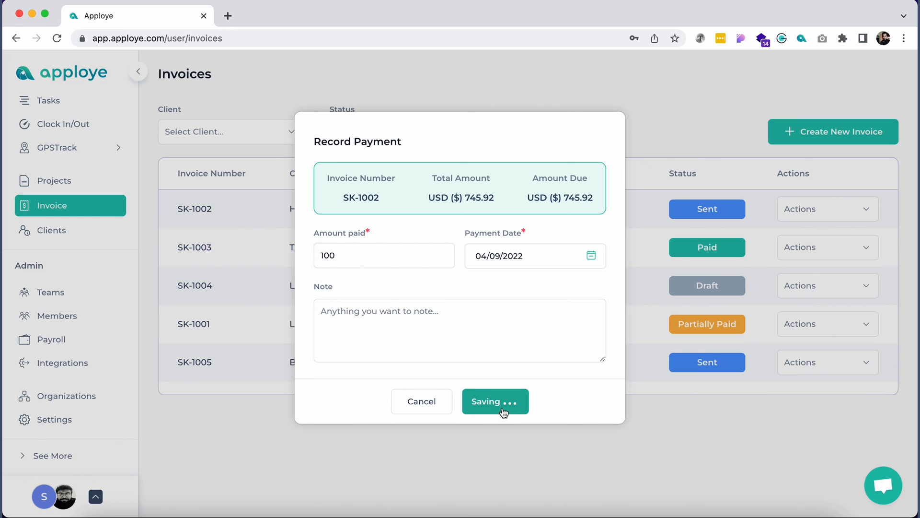
pyautogui.click(495, 401)
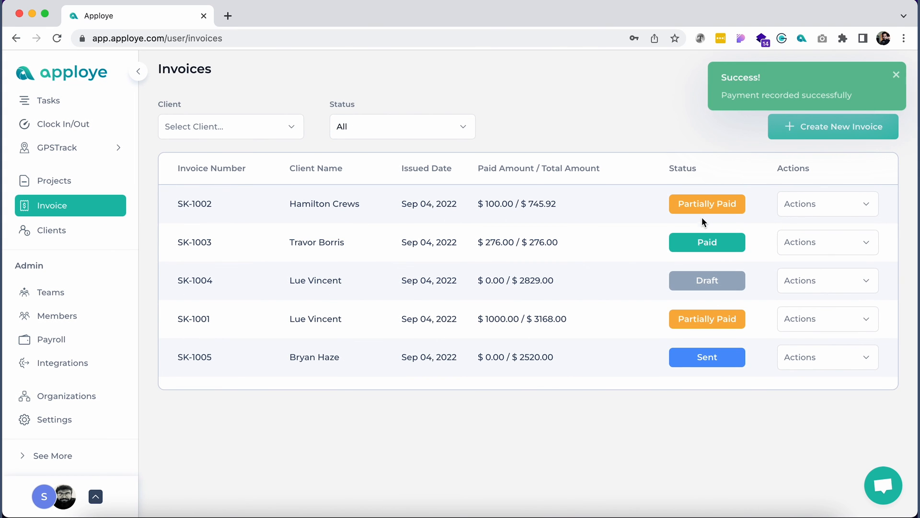
pyautogui.moveTo(727, 216)
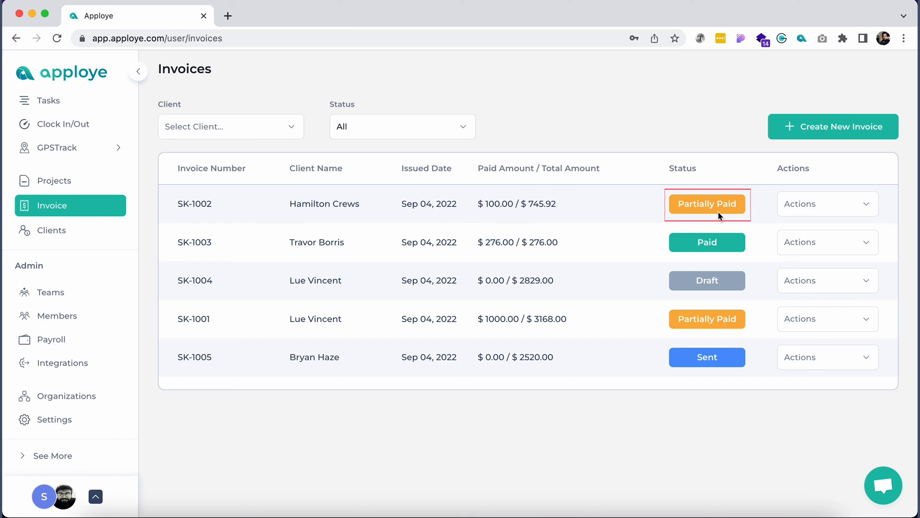
pyautogui.moveTo(706, 203)
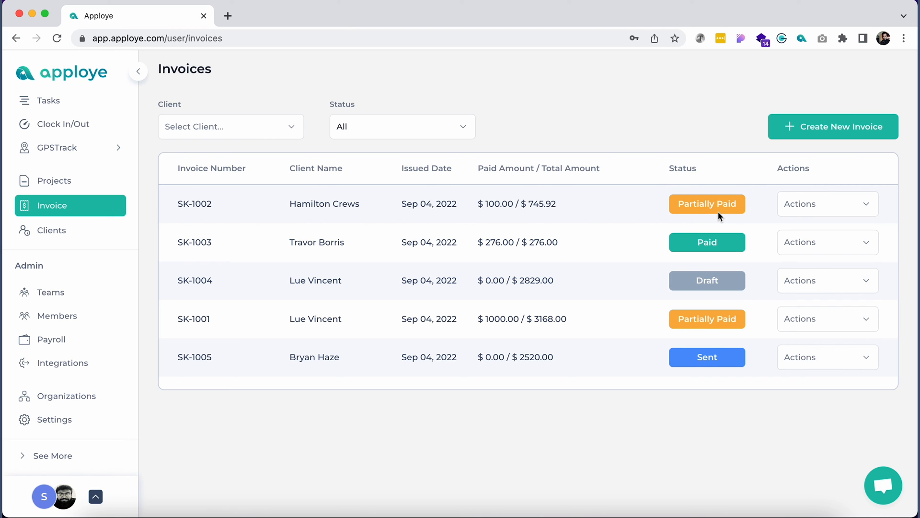